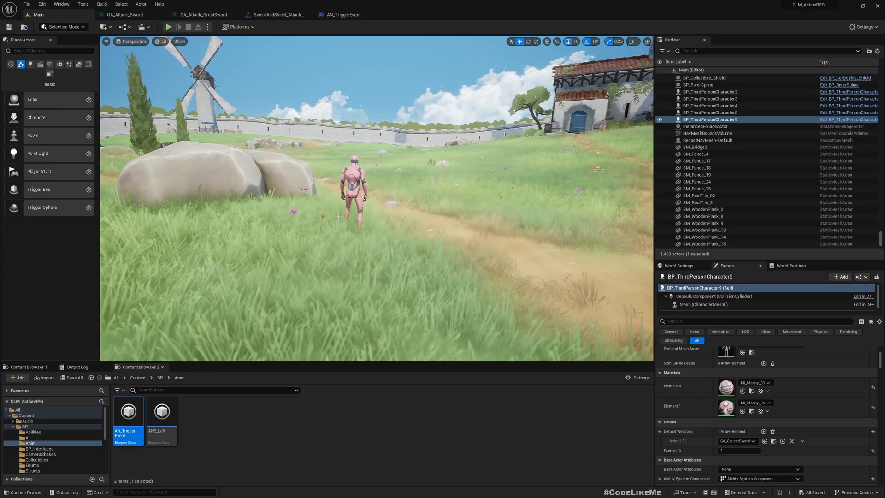
Step: Review the attack montage's AN_TriggerEvent tag and the greatsword and sword ability tabs
left_click(277, 14)
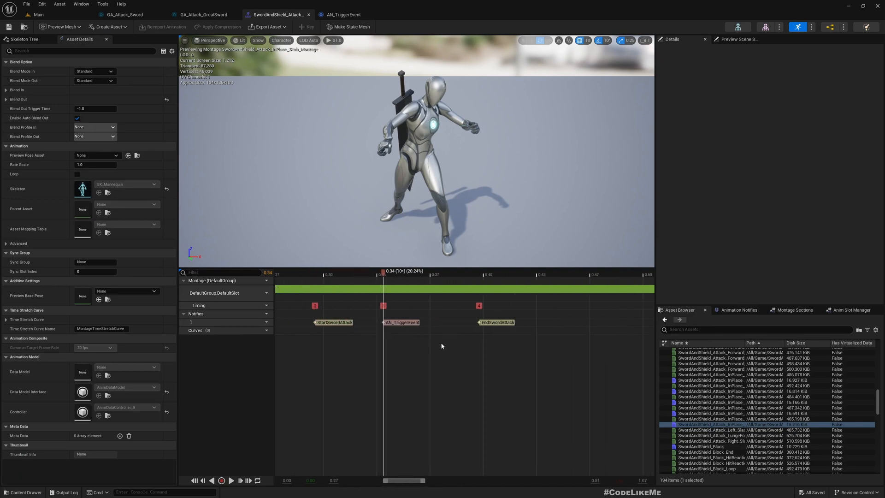
left_click(401, 322)
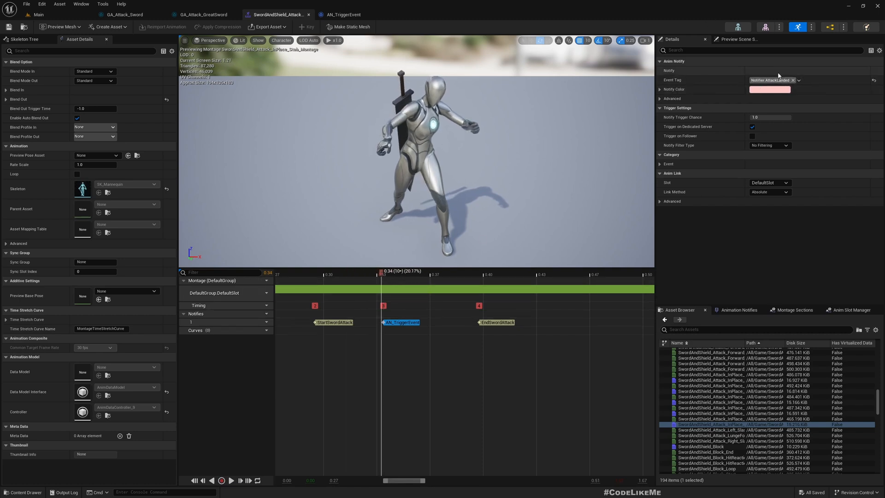
left_click(202, 14)
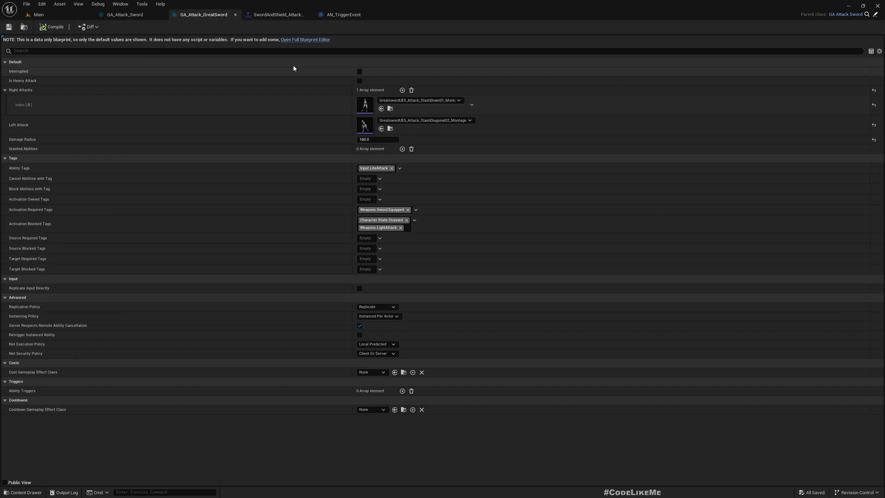
left_click(124, 14)
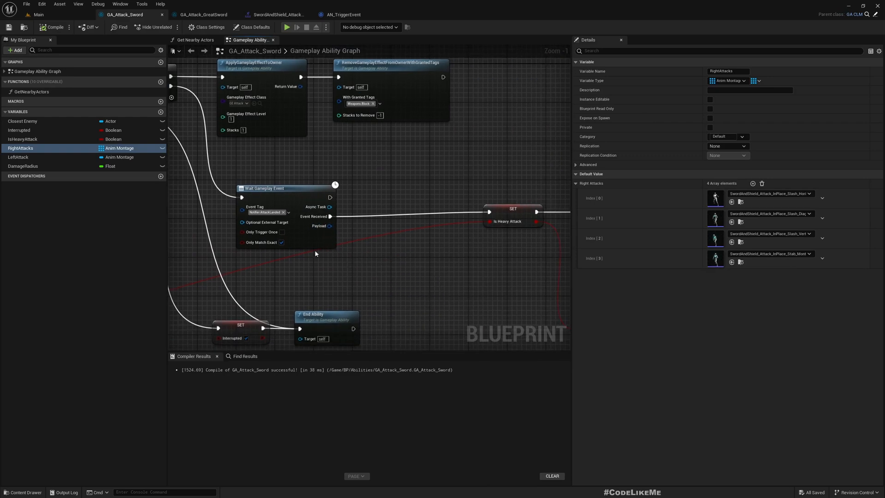
scroll("down", 3)
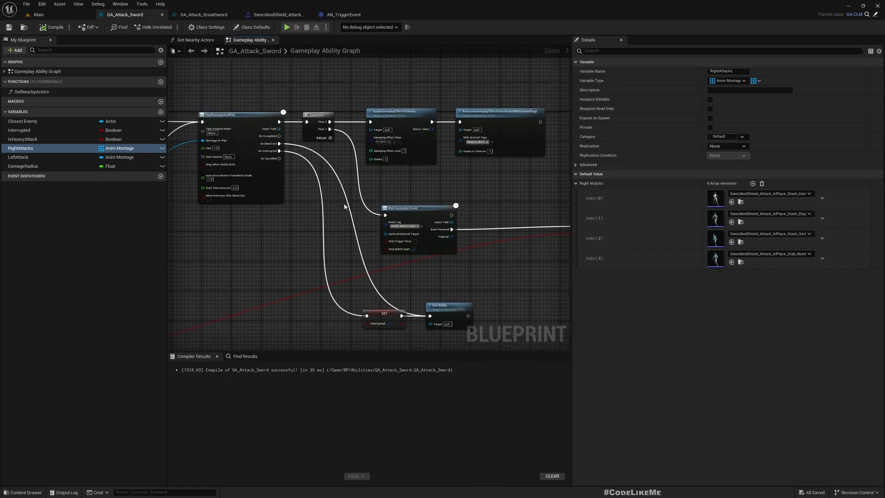
mouse_move(379, 187)
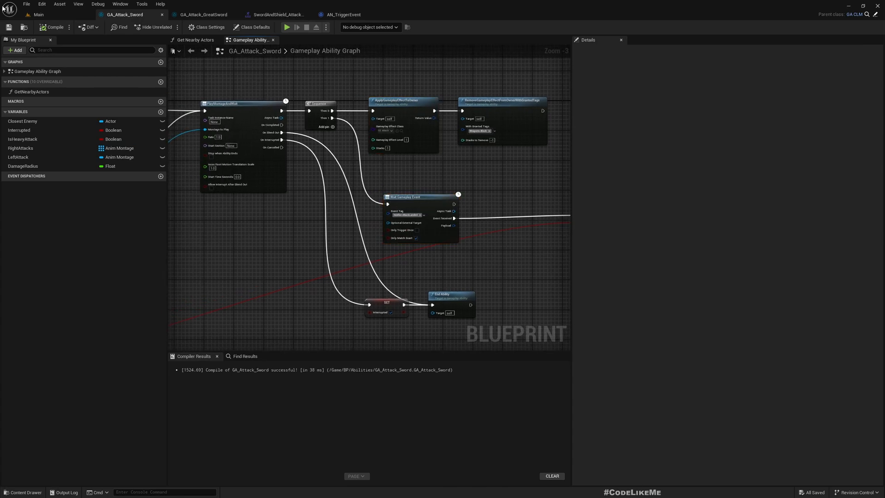
Step: Browse down the Patreon feed, load more older posts, and switch to the YouTube playlist
left_click(32, 14)
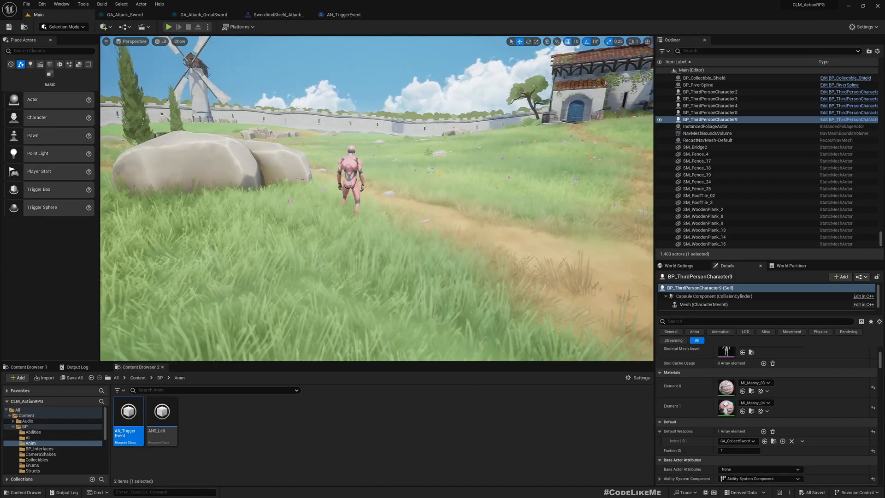
left_click(167, 27)
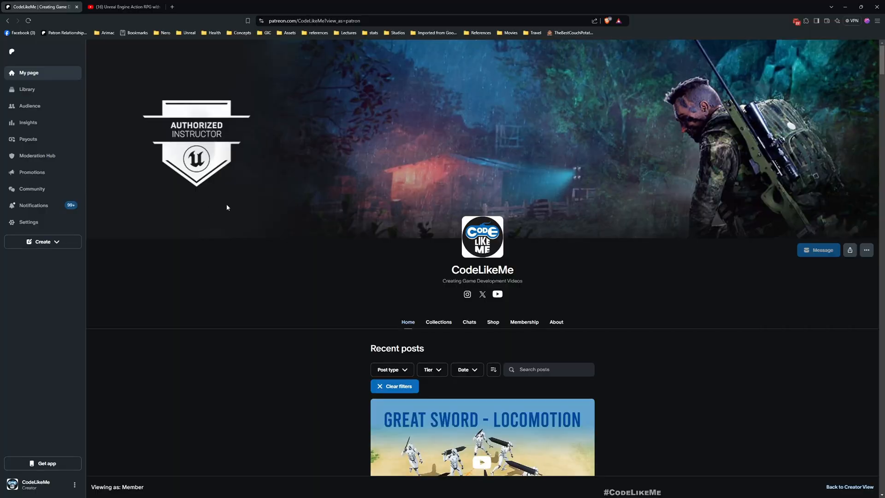
scroll("down", 3)
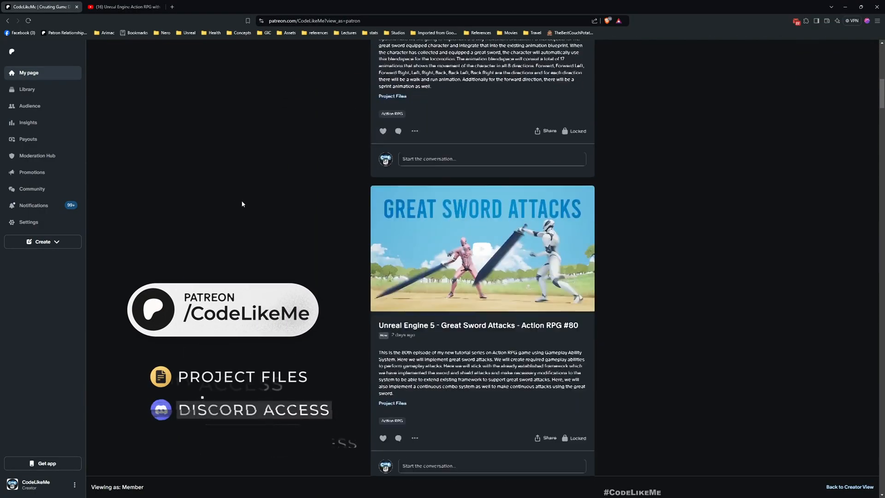
scroll("down", 3)
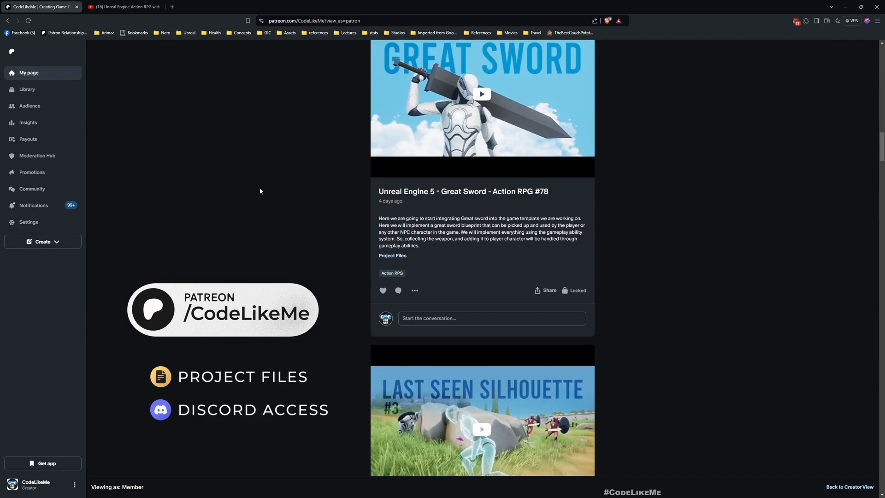
scroll("down", 3)
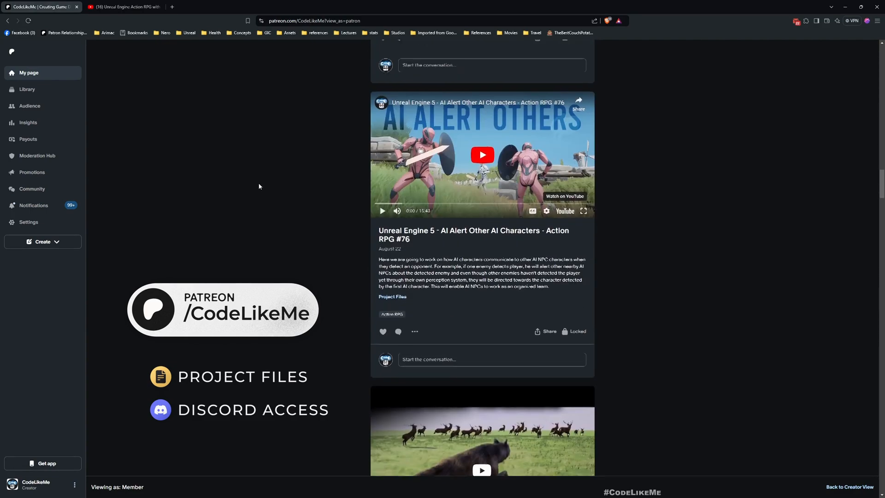
scroll("down", 3)
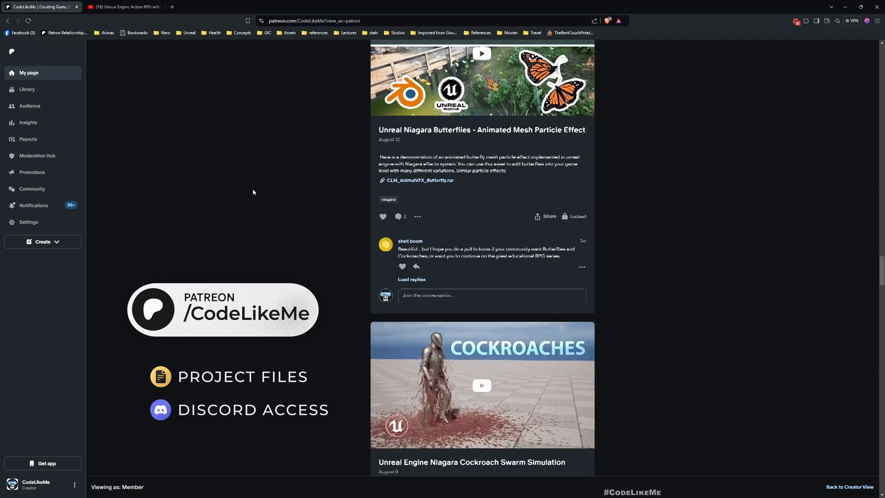
scroll("down", 3)
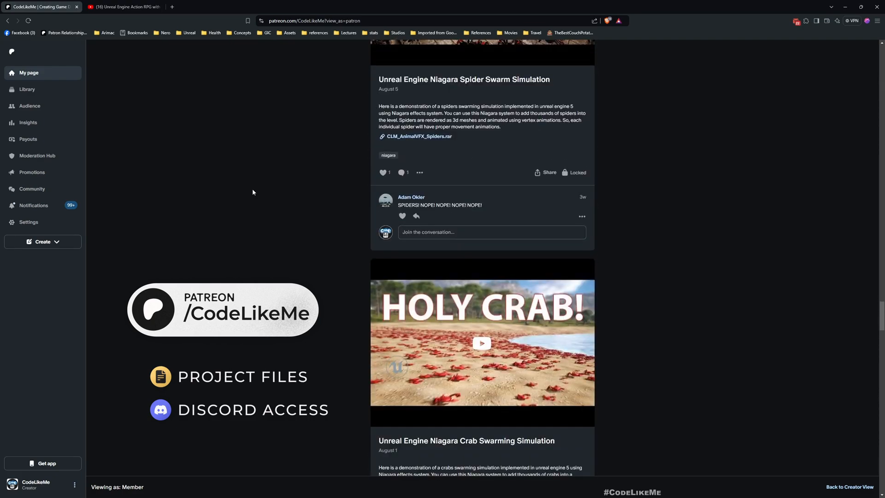
scroll("down", 3)
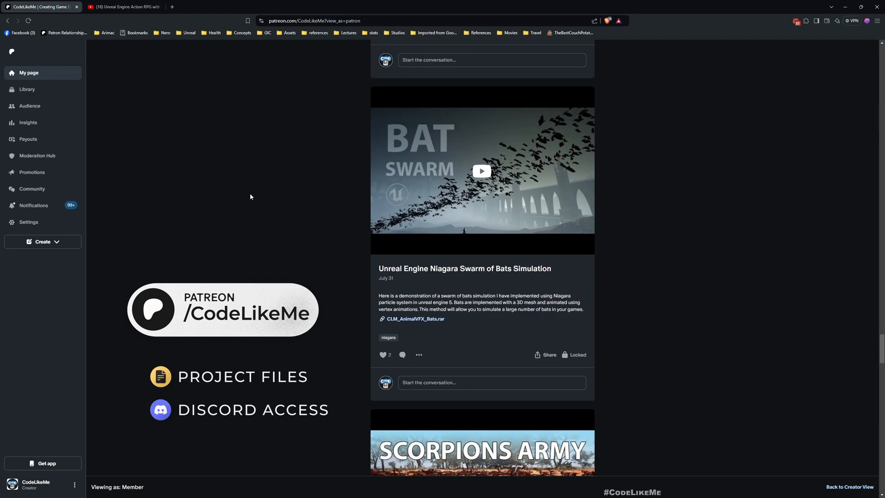
scroll("down", 3)
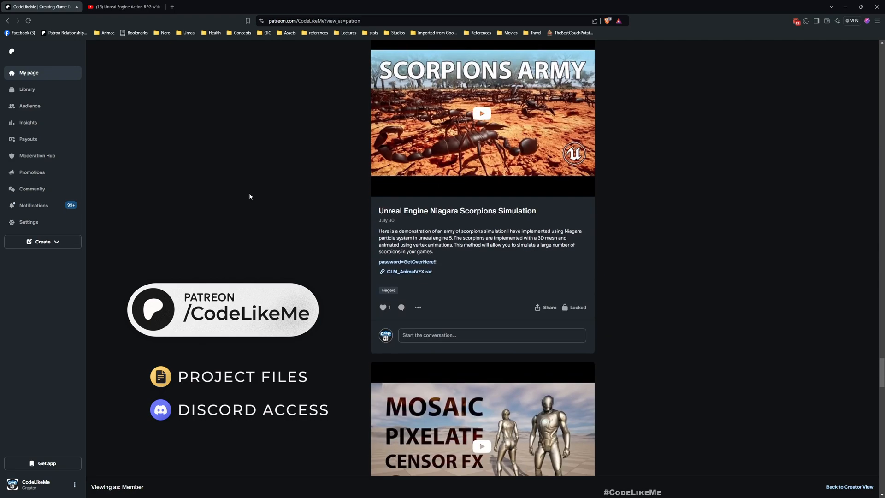
scroll("down", 3)
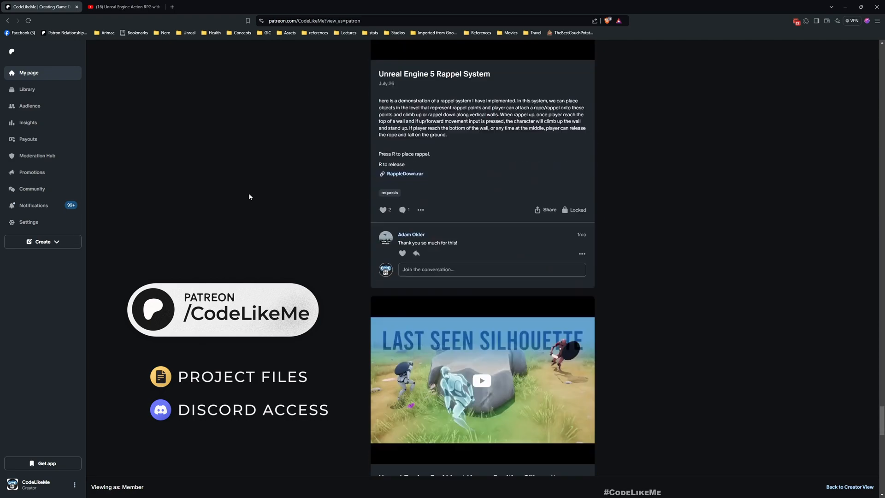
scroll("down", 3)
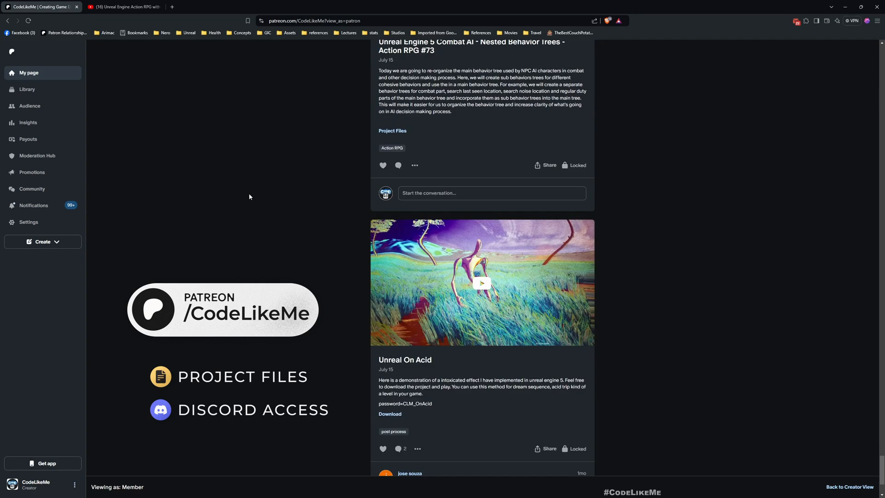
scroll("down", 3)
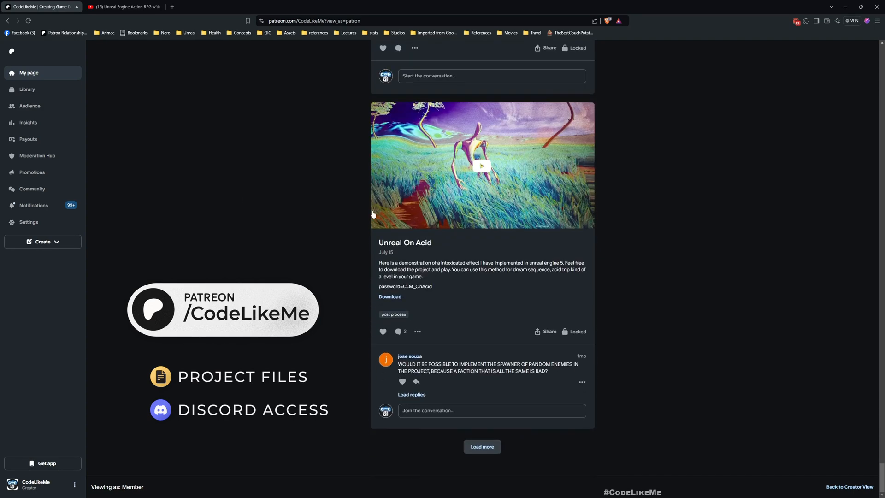
left_click(482, 446)
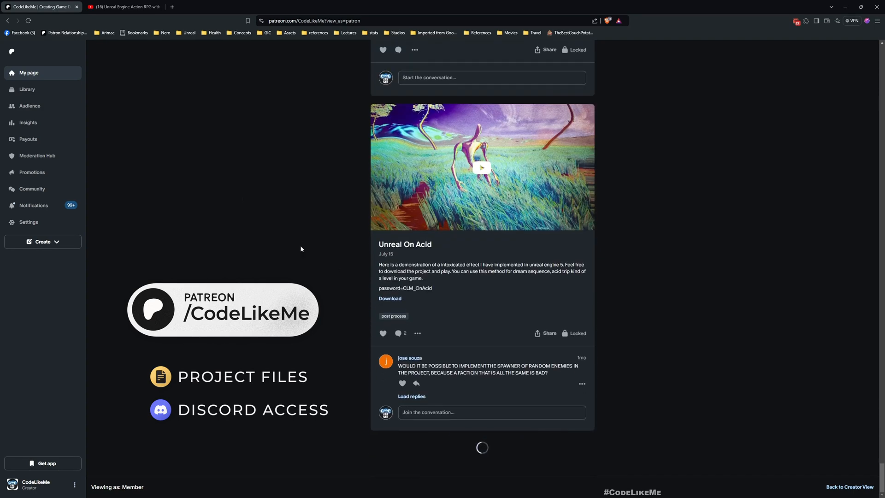
left_click(119, 6)
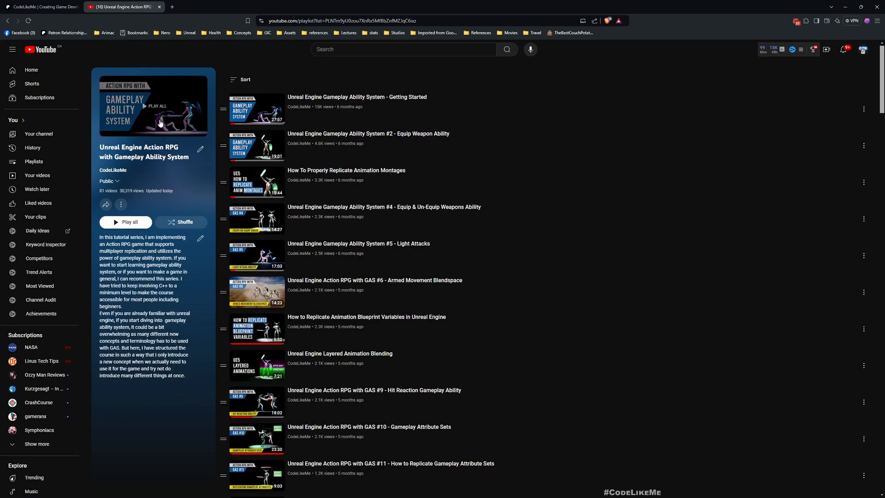
Step: Scroll the playlist down to the later Action RPG episodes around #64 to #75
scroll("down", 3)
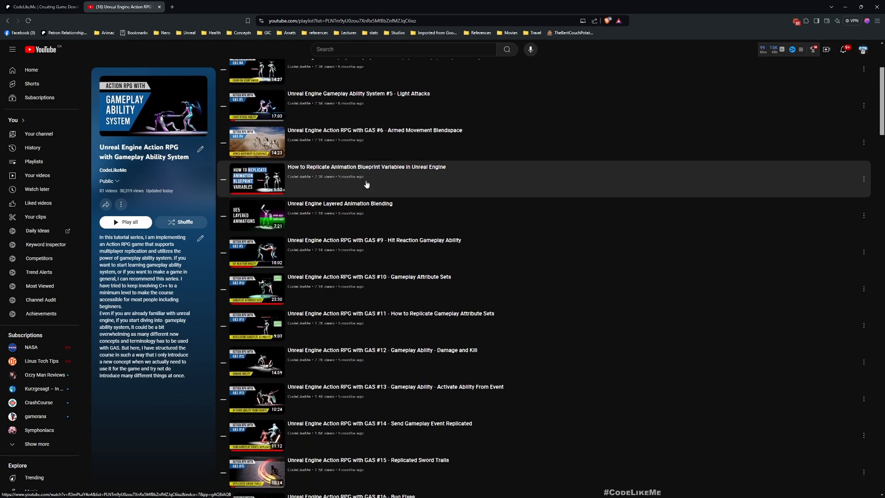
scroll("down", 3)
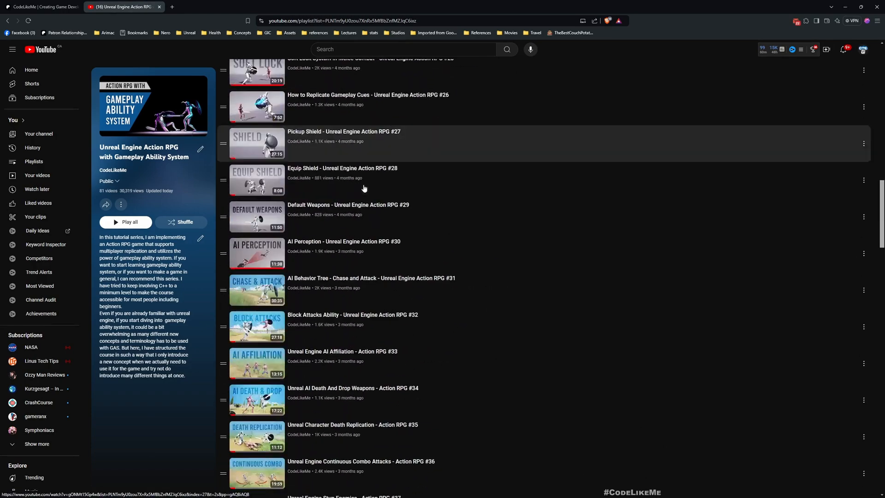
scroll("down", 3)
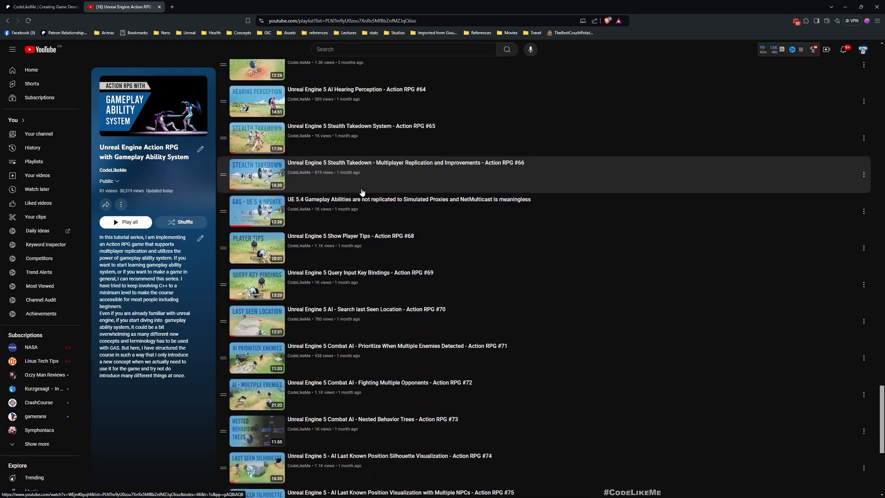
scroll("down", 3)
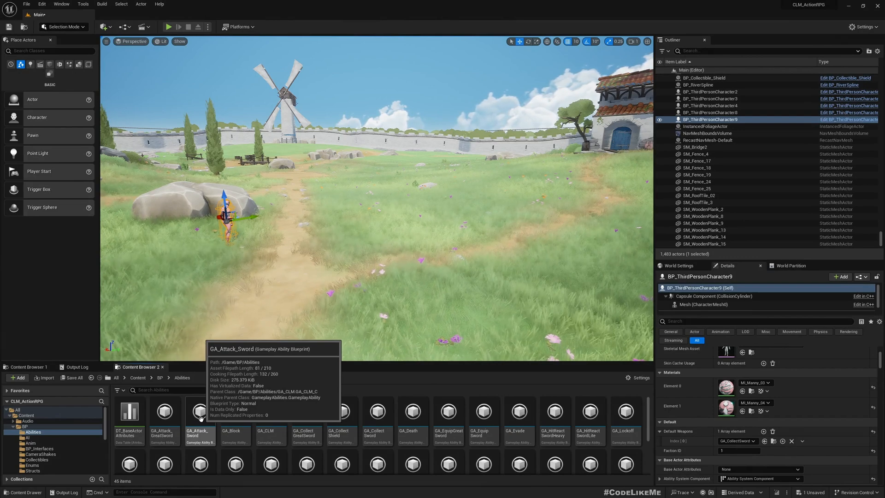
Step: Open GA_Attack_Sword from the Abilities folder and view its PlayMontageAndWait node
double_click(200, 411)
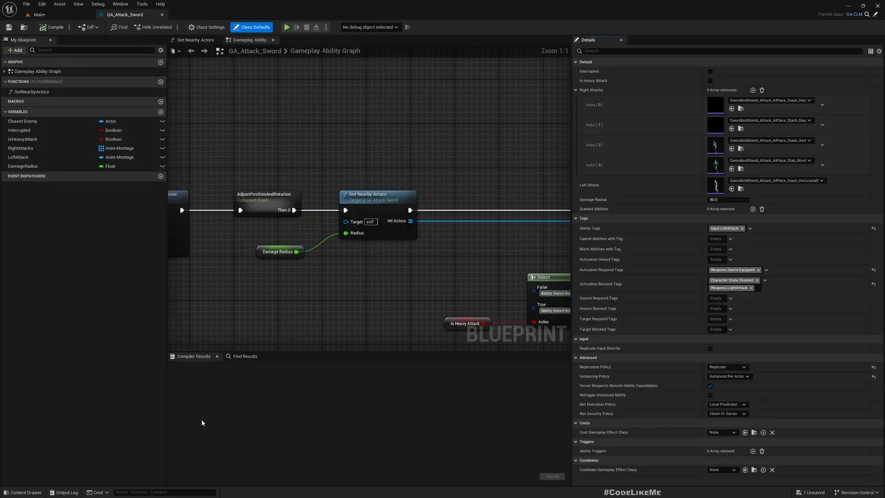
scroll("down", 3)
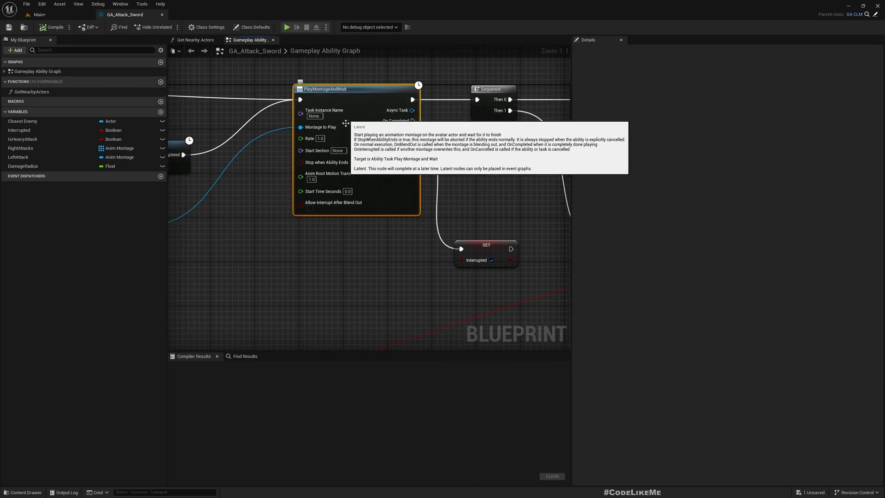
mouse_move(300, 238)
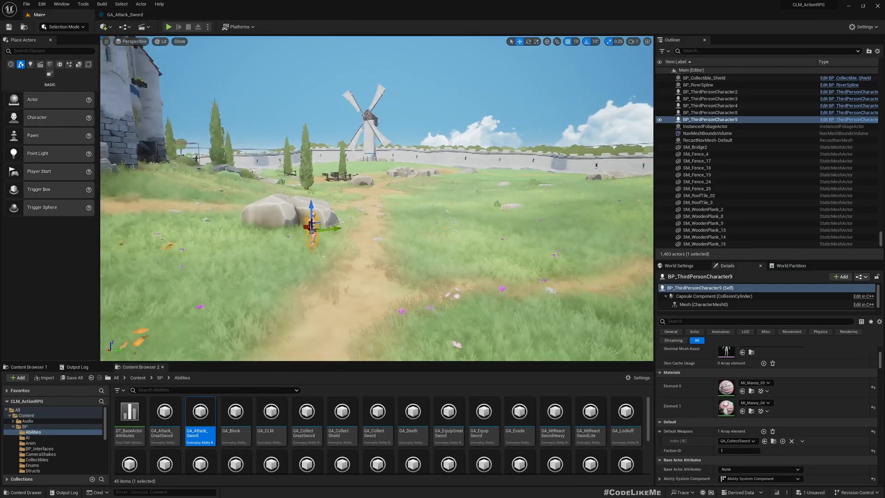
double_click(200, 412)
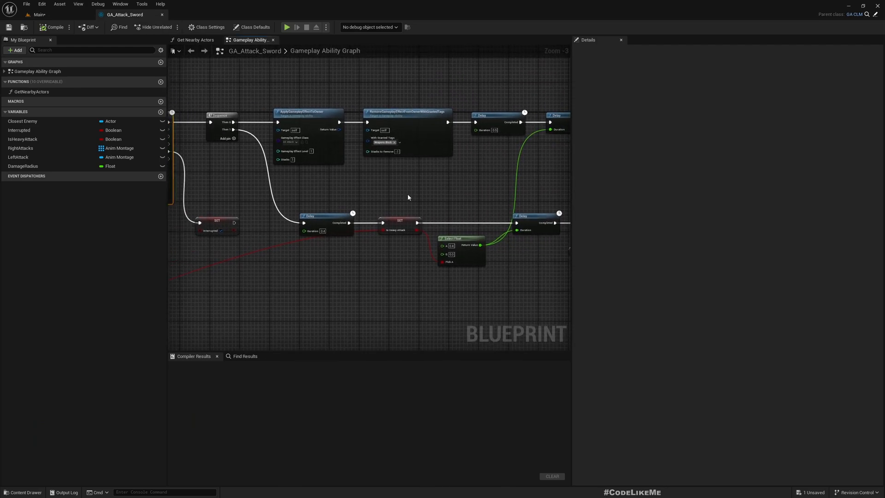
scroll("down", 3)
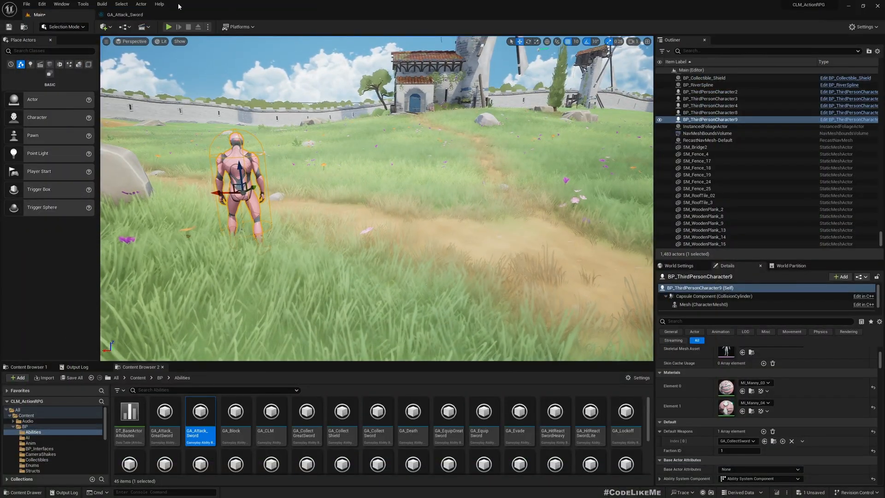
double_click(200, 412)
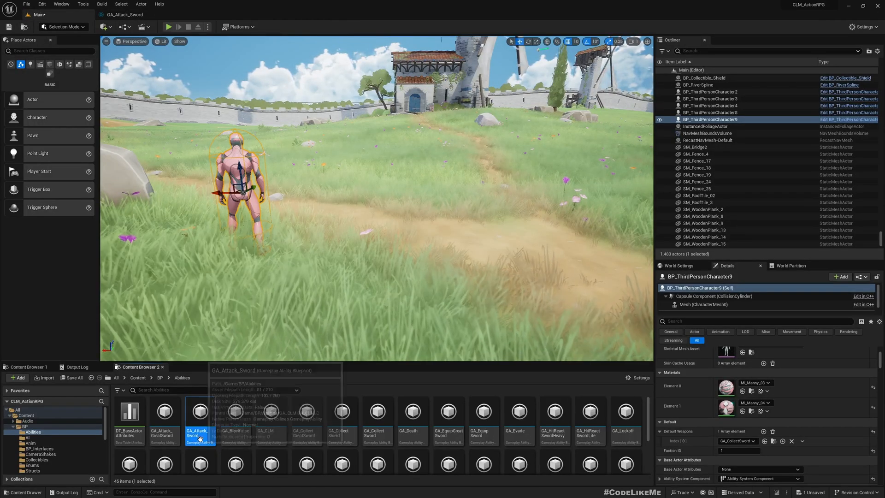
double_click(165, 420)
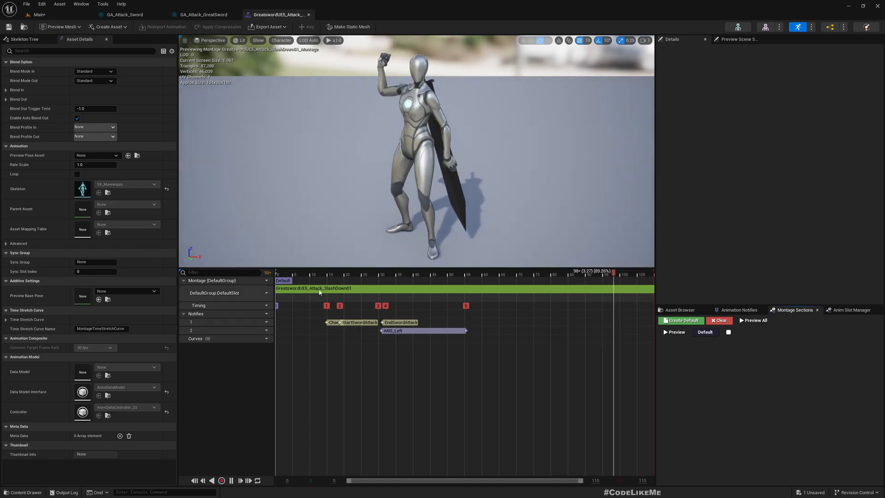
left_click_drag(613, 272, 323, 273)
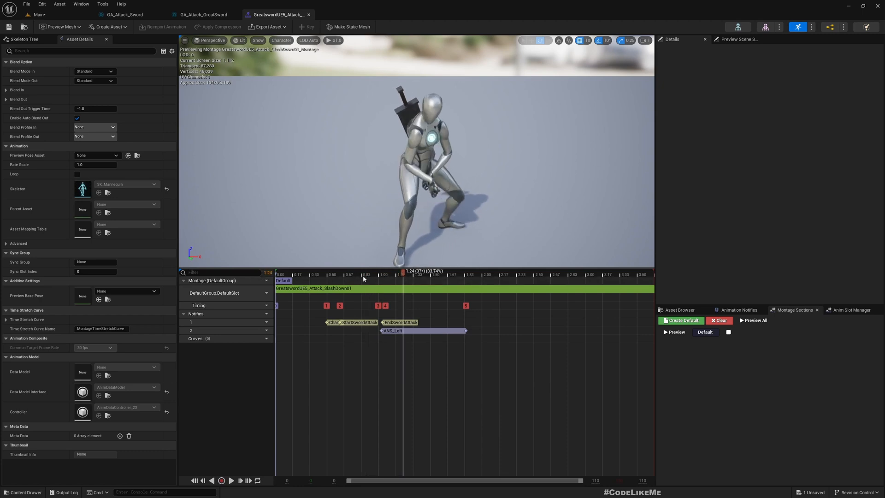
Step: Reach GA_Attack_Sword from GA_Attack_GreatSword's parent link and compile it
left_click(201, 14)
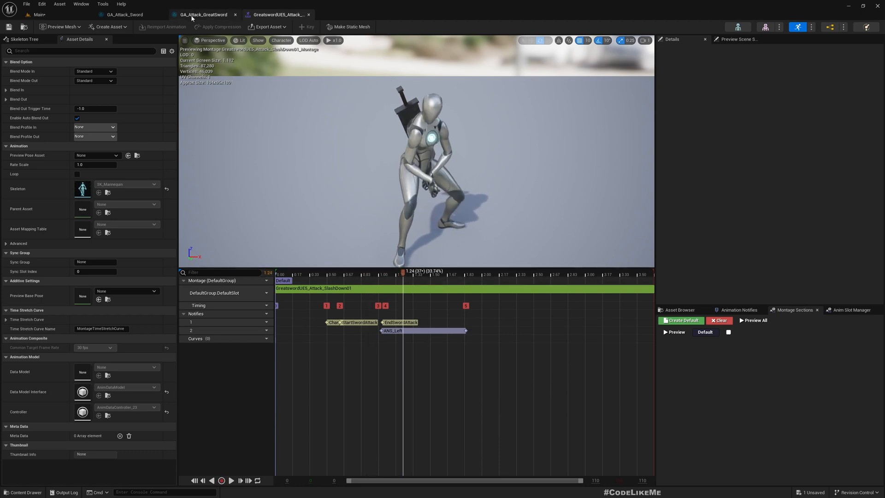
left_click(125, 14)
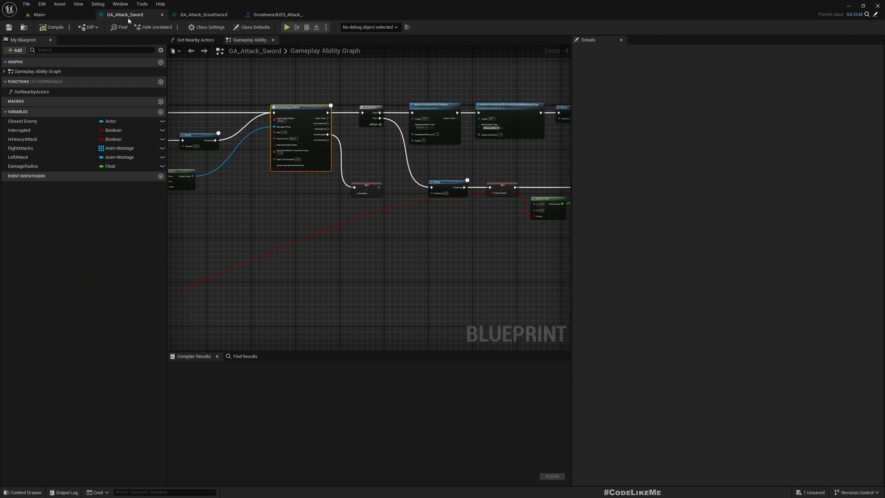
left_click(202, 14)
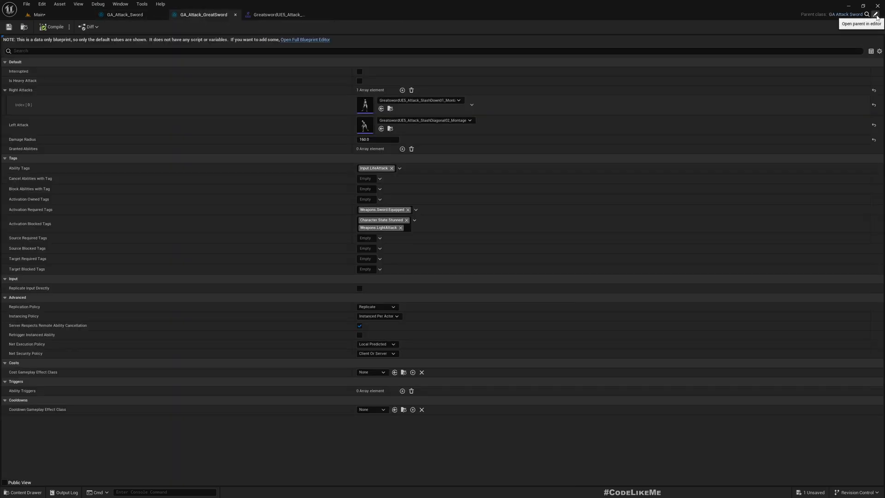
left_click(125, 14)
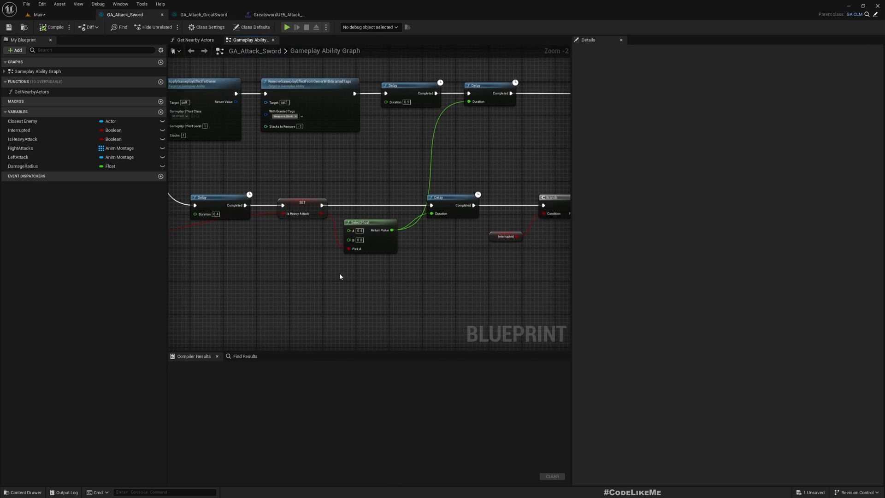
left_click(56, 27)
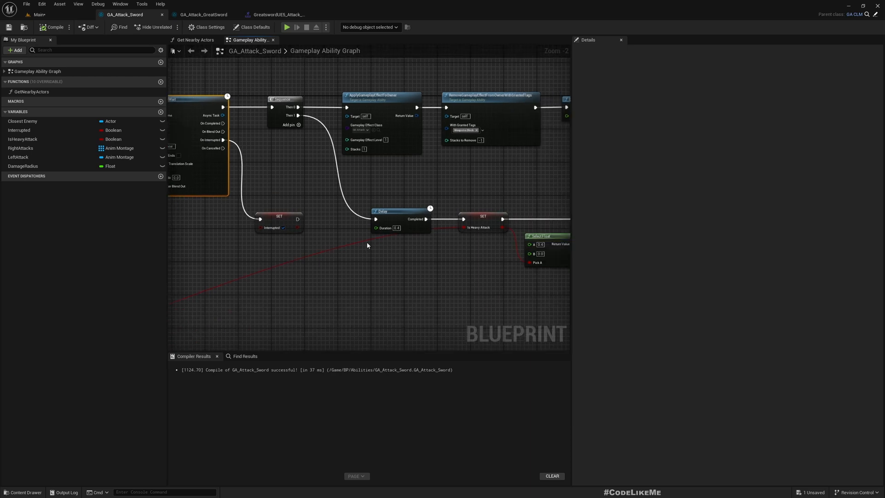
Step: Bring the Sequence branch of the GA_Attack_Sword graph into view
scroll("down", 3)
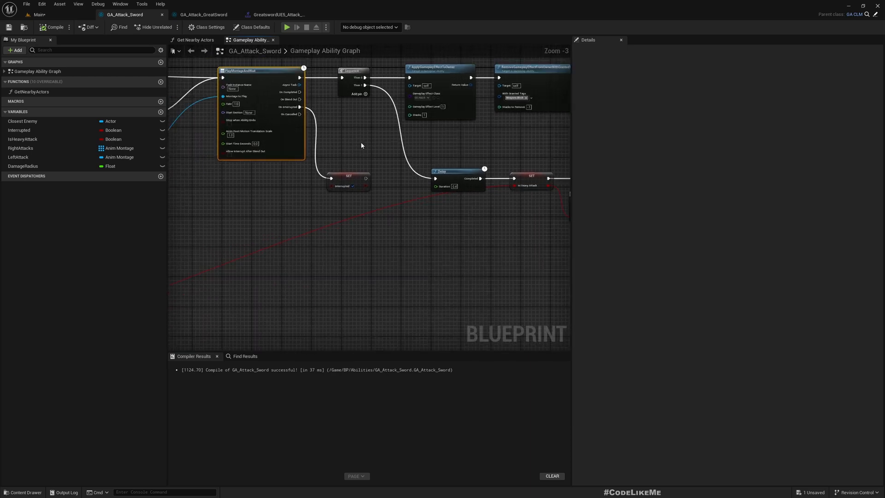
right_click(365, 85)
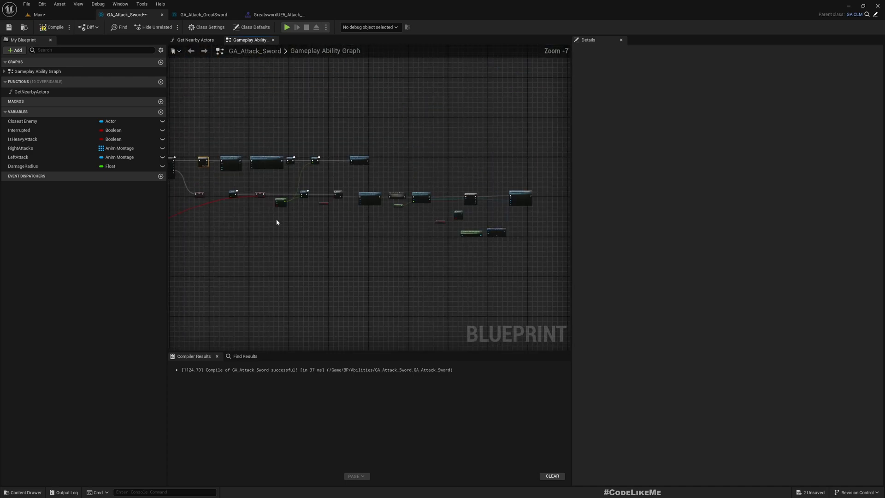
left_click_drag(206, 135, 556, 279)
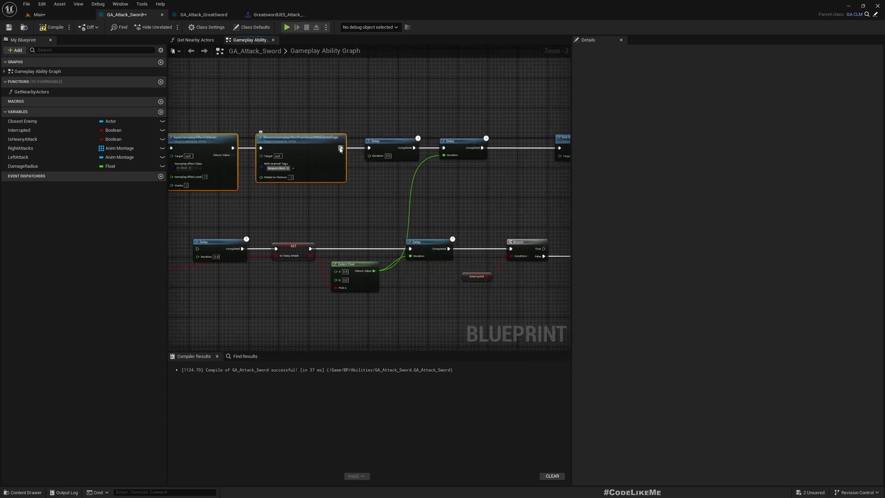
scroll("down", 3)
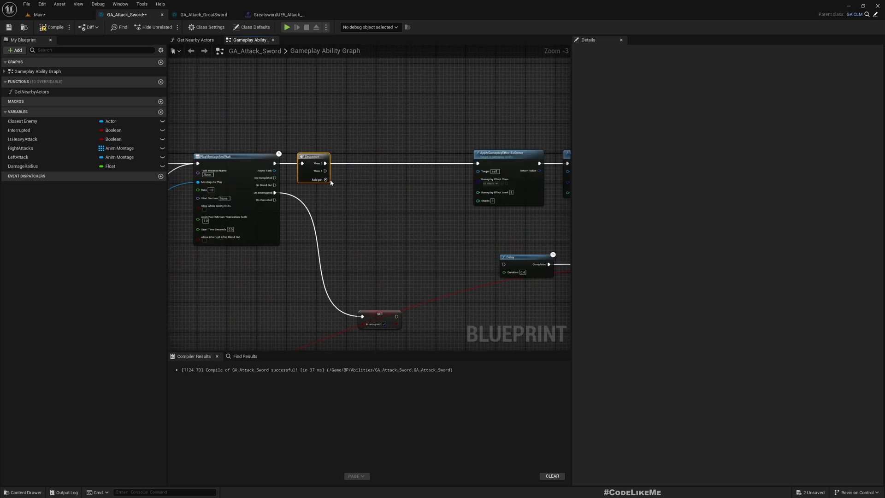
scroll("down", 3)
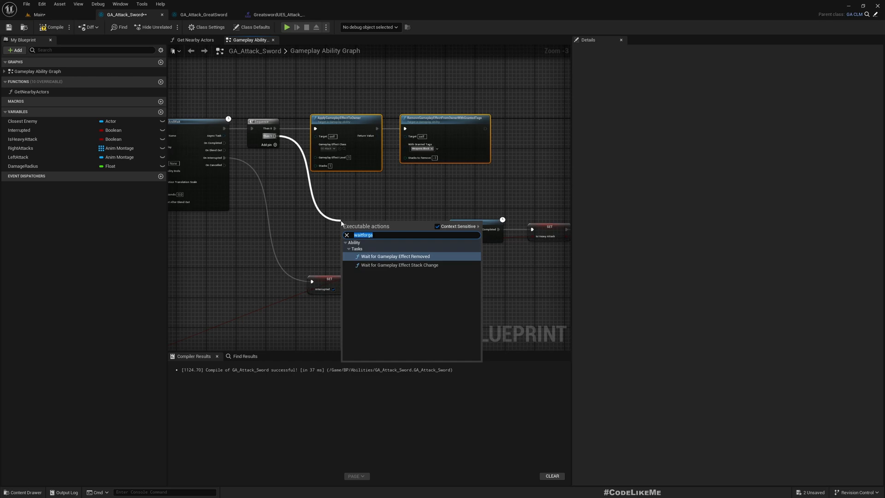
Step: Add a Wait Gameplay Event node off the Sequence's Then 1 pin via a 'gameplayevent' search
type("game")
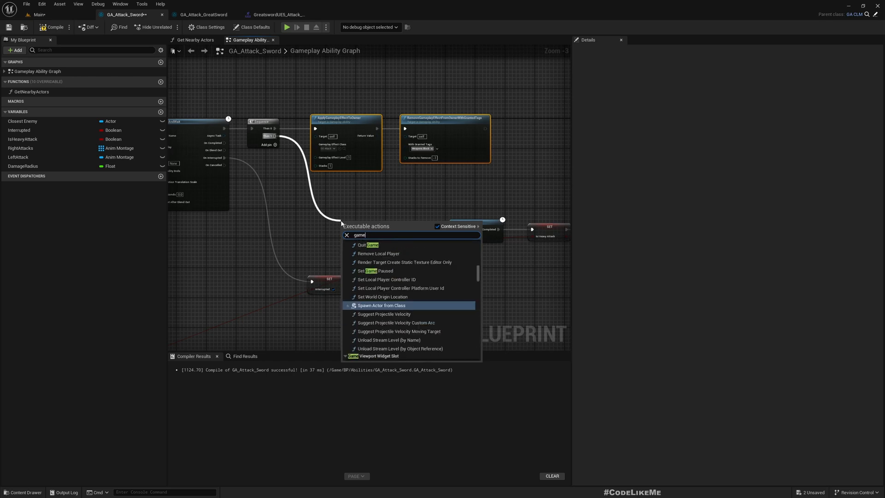
type("gameplayevent")
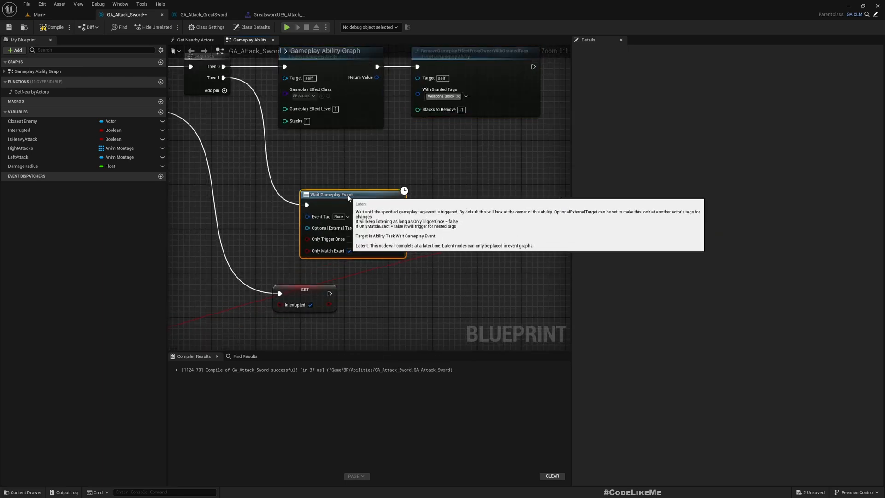
left_click(342, 216)
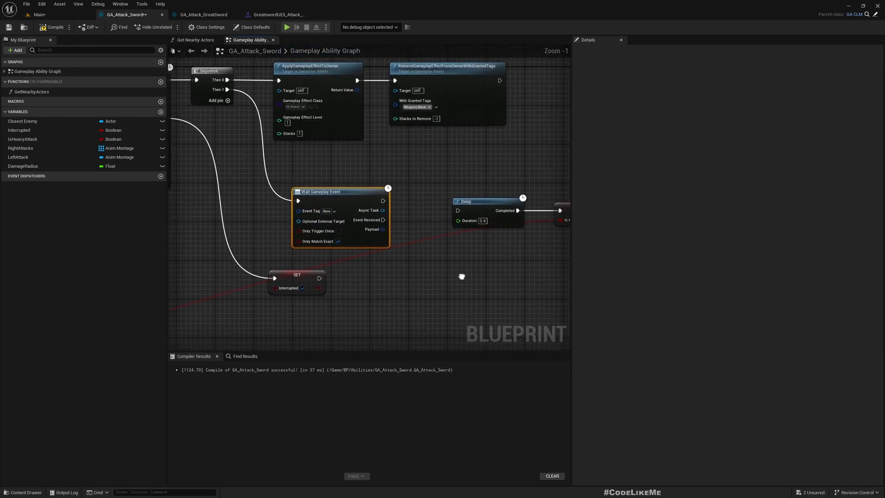
left_click(336, 206)
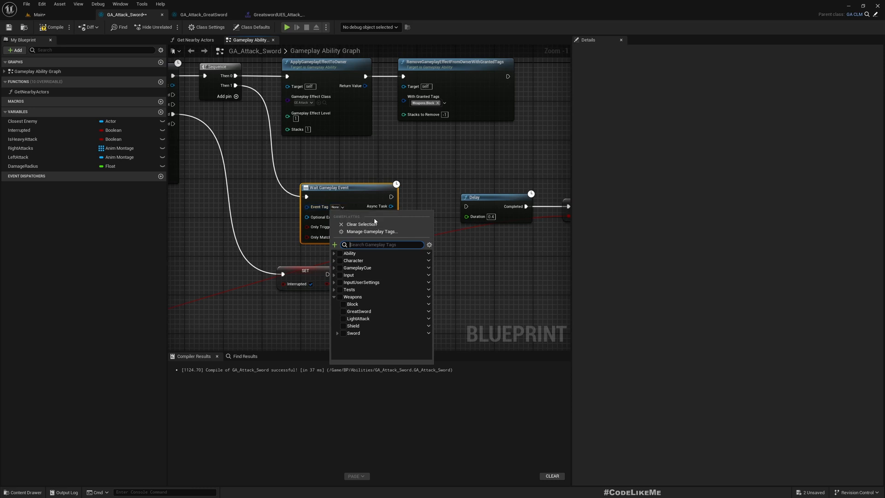
Step: Create gameplay tag Notifier.AttackLanded stored in DefaultGameplayTags.ini
left_click(333, 244)
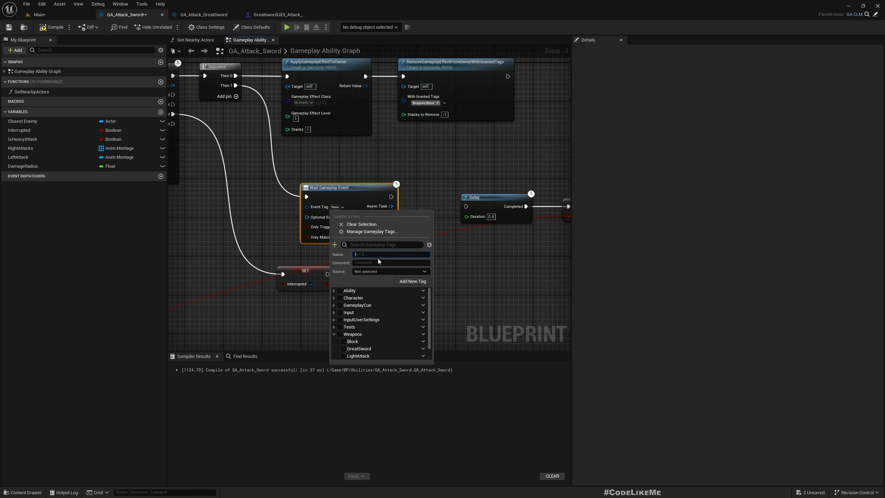
type("Notifier.OnA")
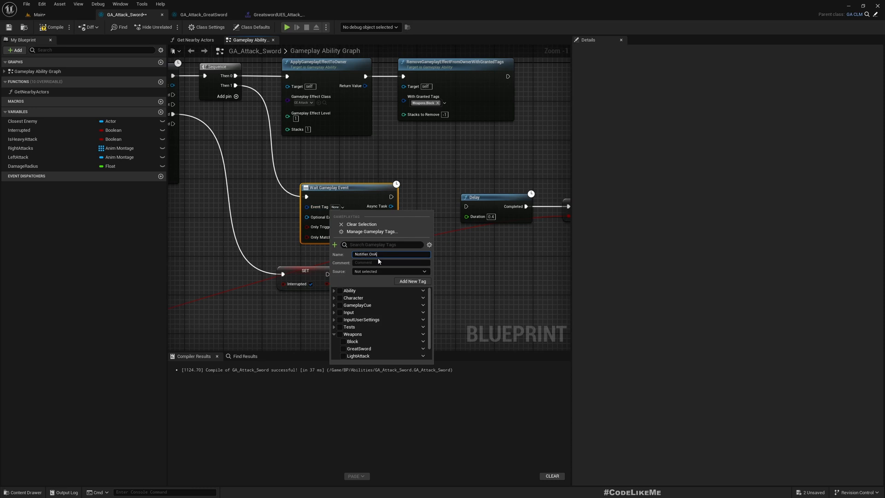
type("ttackLande")
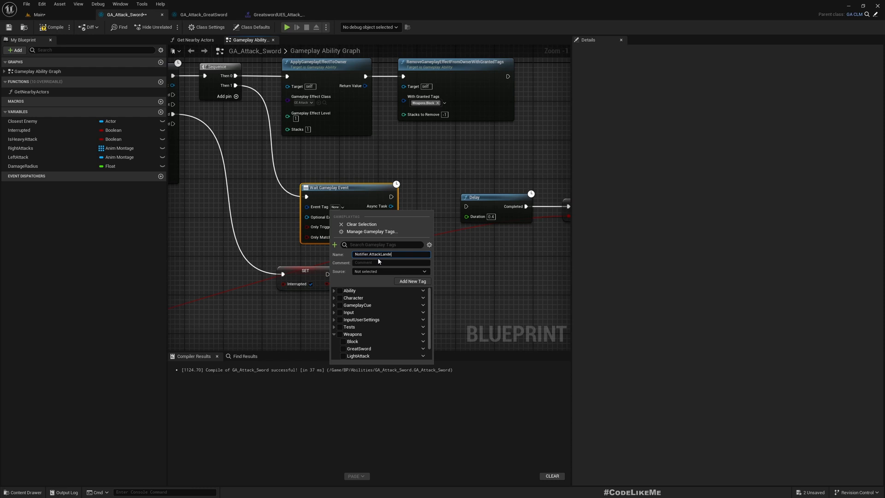
left_click(389, 271)
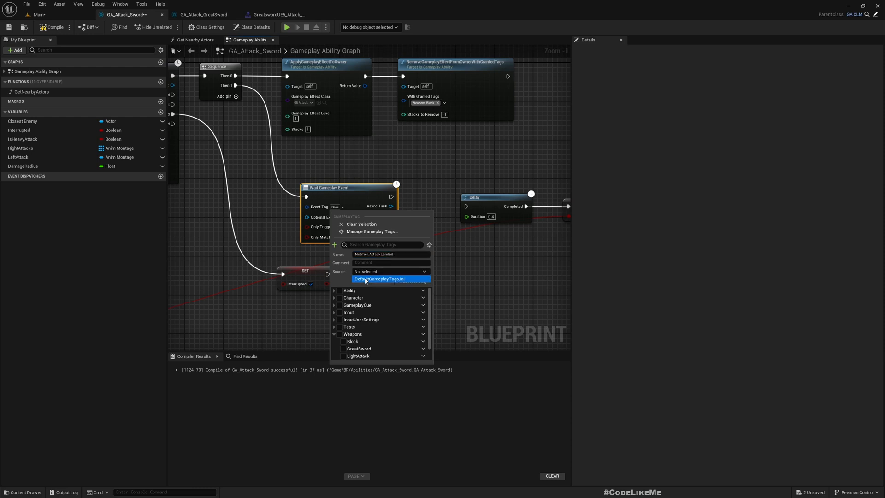
left_click(379, 278)
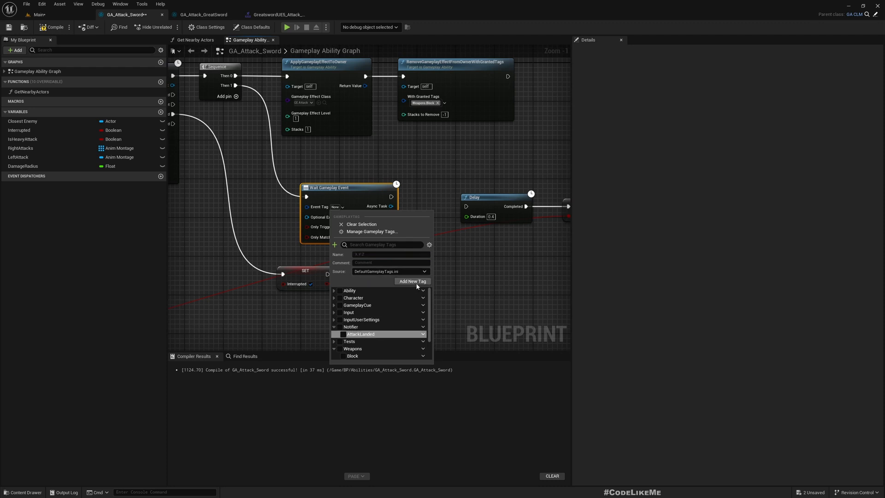
left_click(336, 334)
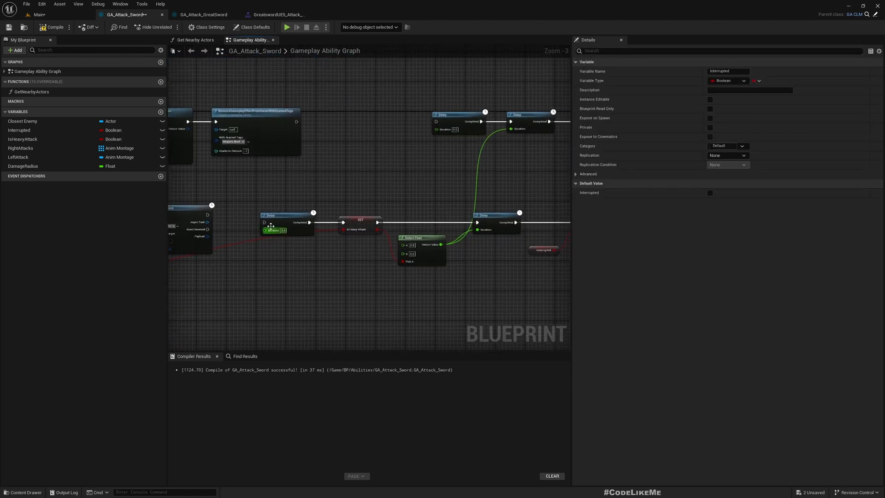
Step: Insert a Sequence node after SET Is Heavy Attack to drive the delay chain and Branch
scroll("up", 3)
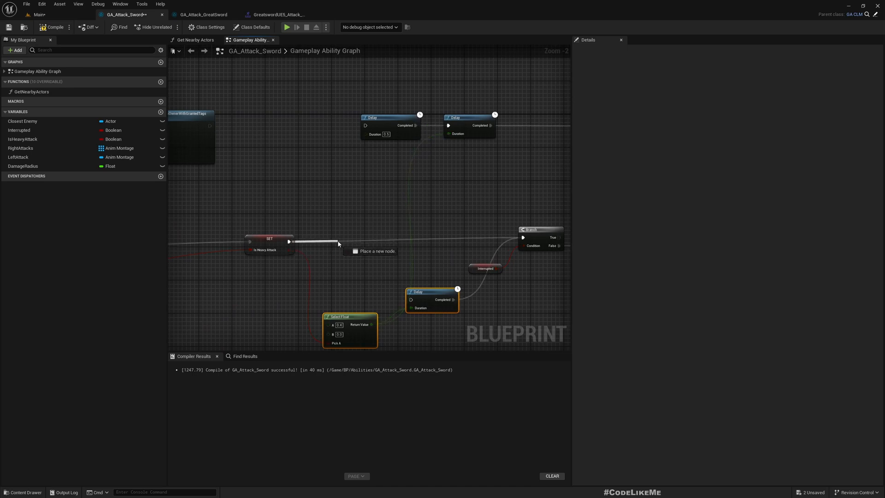
type("seq")
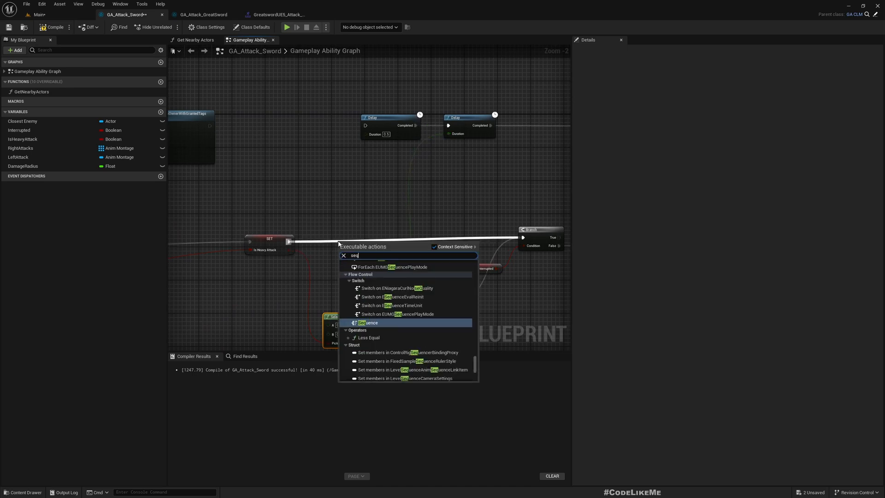
left_click(367, 322)
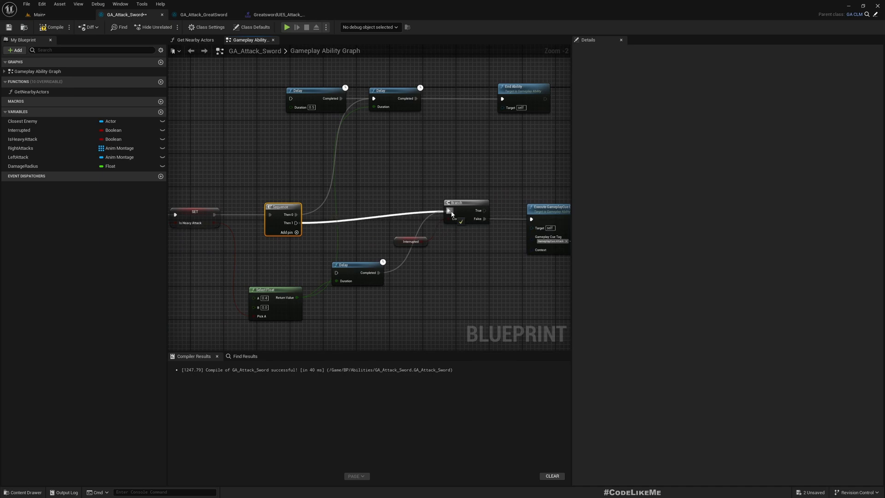
Step: Confirm the Wait Gameplay Event listens for Notifier.AttackLanded
scroll("down", 3)
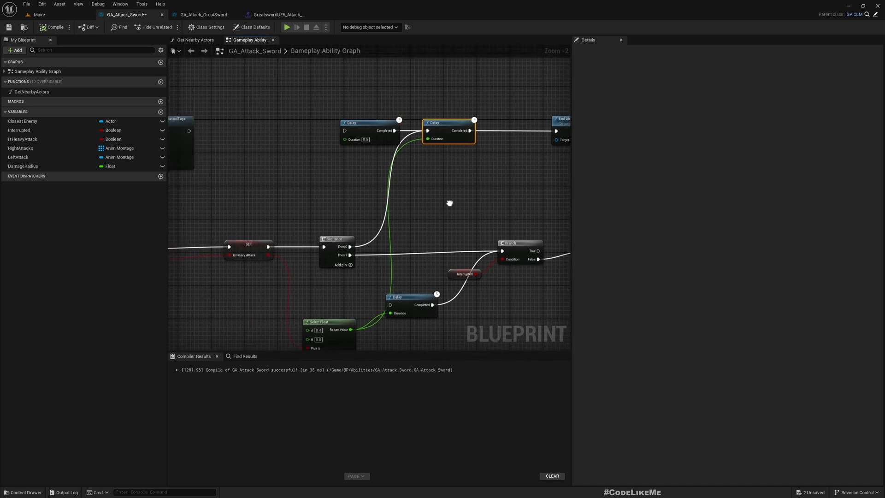
left_click_drag(449, 202, 529, 181)
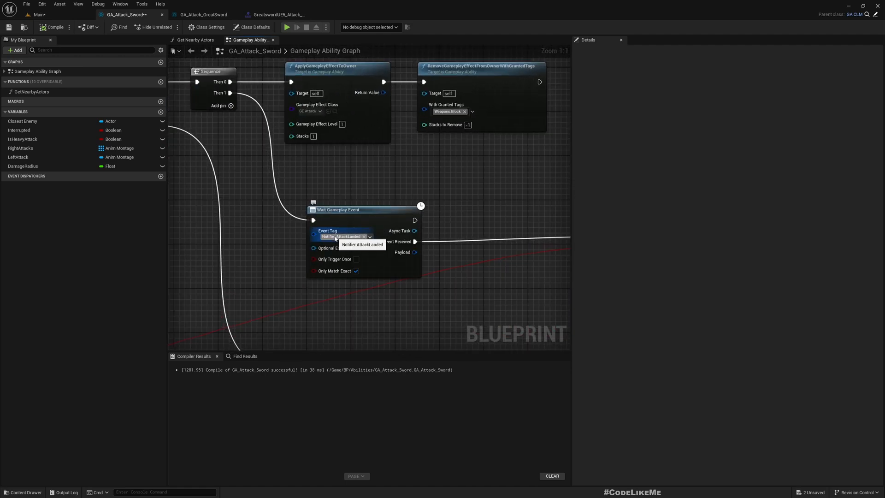
left_click(277, 14)
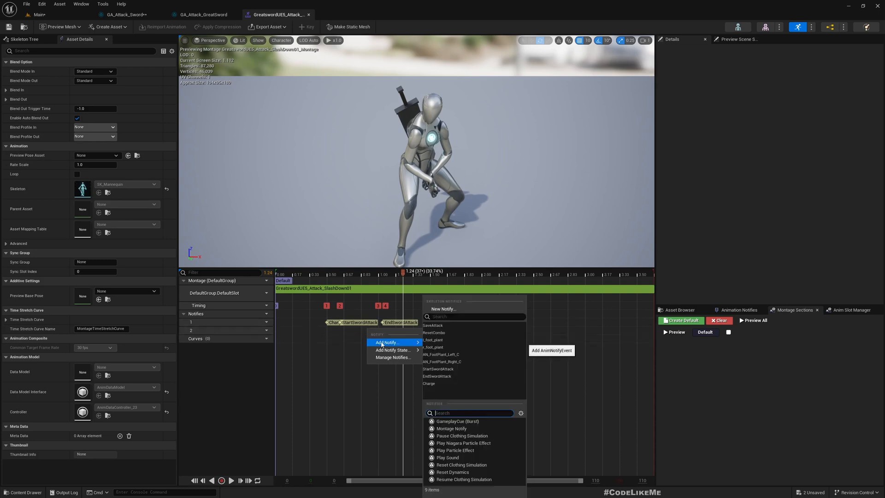
mouse_move(452, 472)
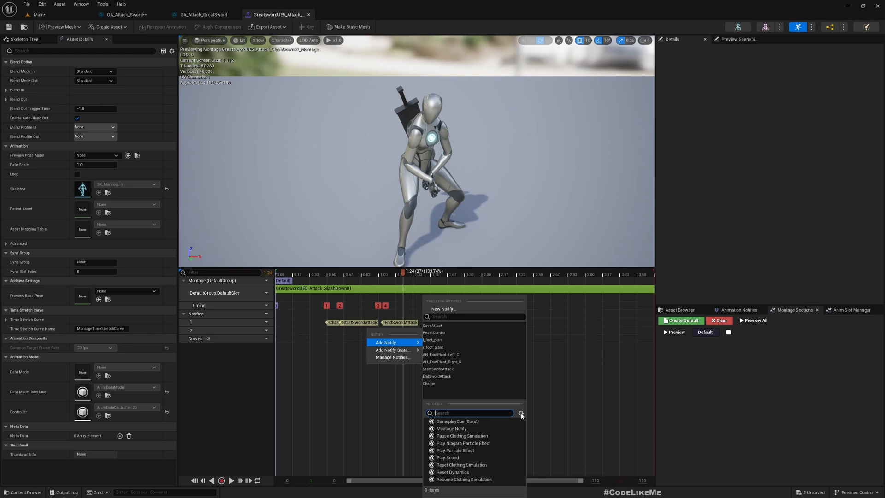
Step: Return to the Main level editor with the Abilities folder listed
left_click(520, 413)
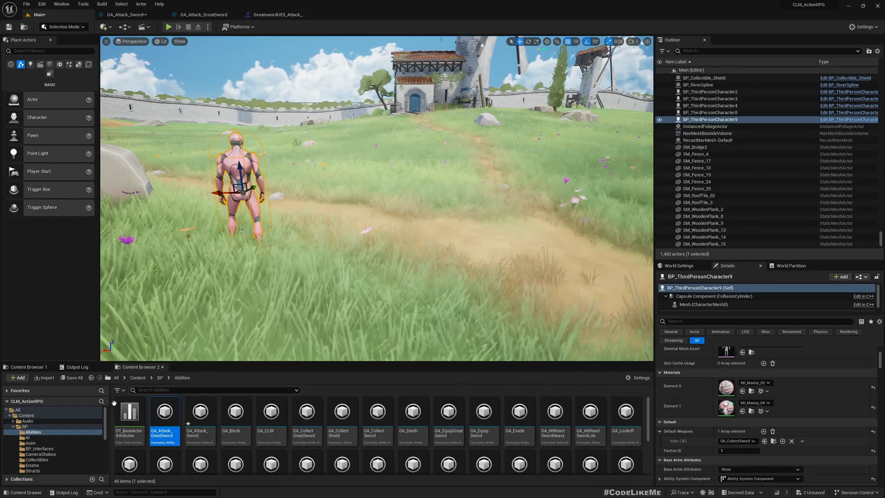
Step: Create an AnimNotify-based Blueprint class named AN_TriggerEvent in the Anim folder
right_click(192, 421)
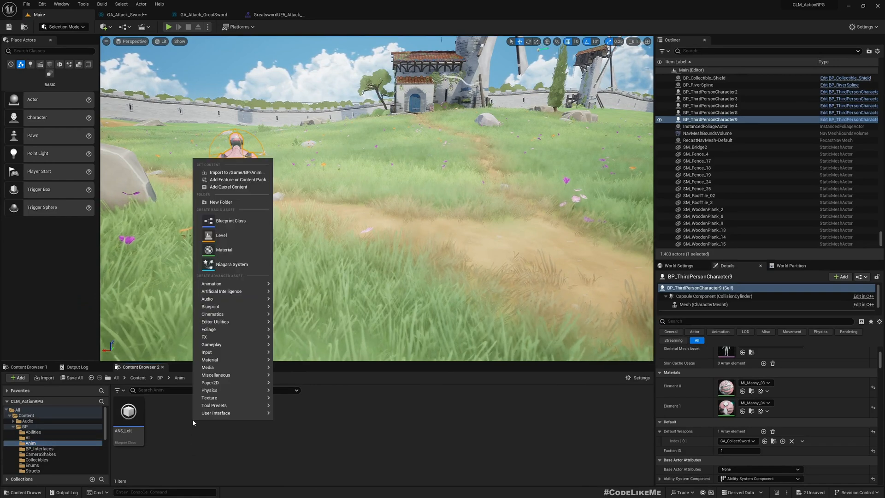
left_click(230, 221)
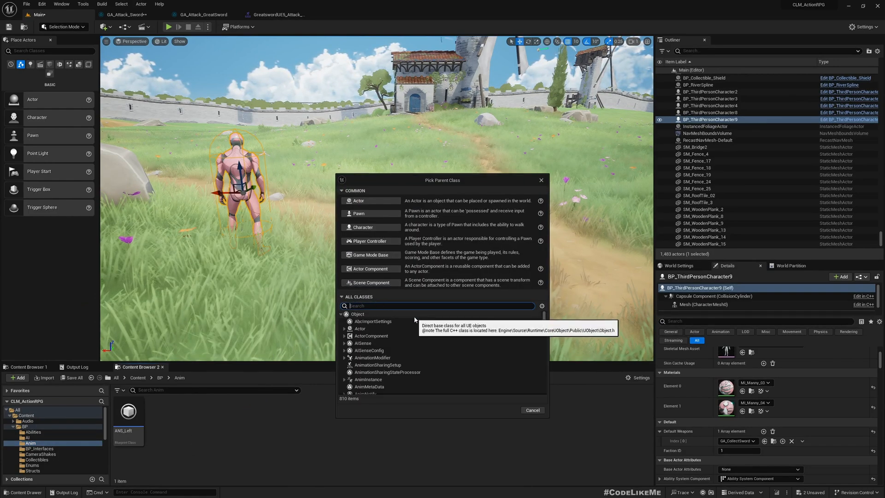
type("Anim not")
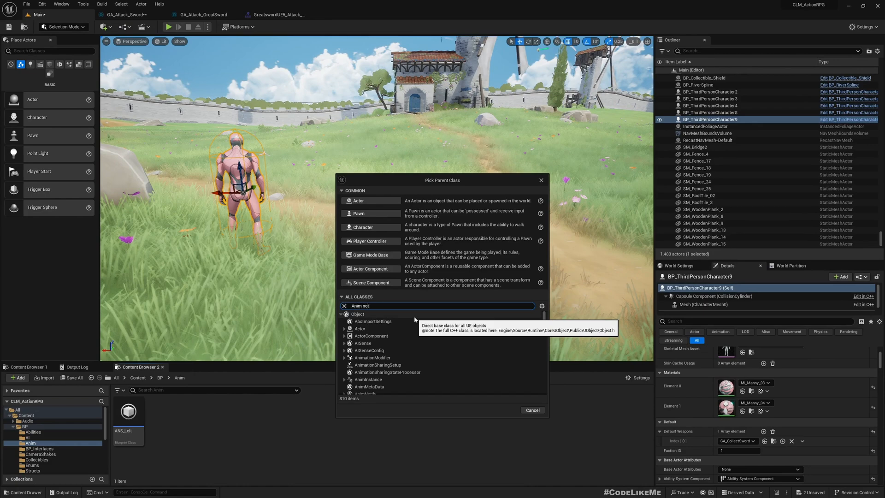
type("ifier")
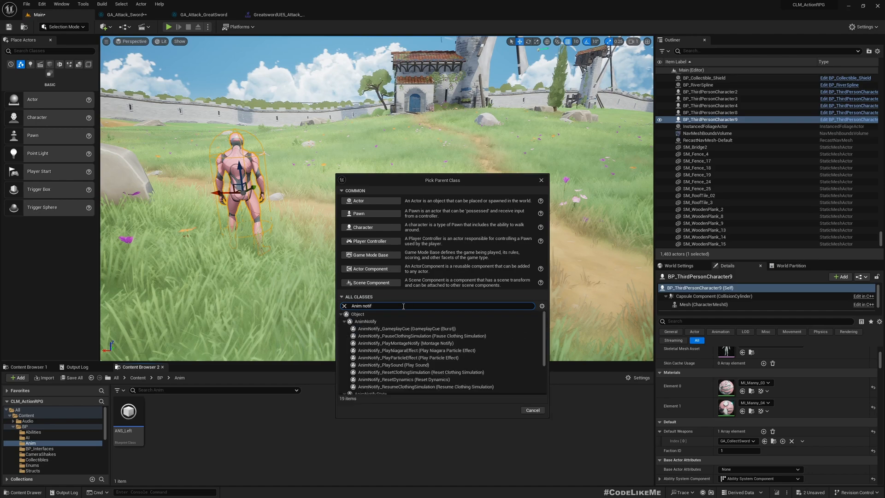
left_click(366, 321)
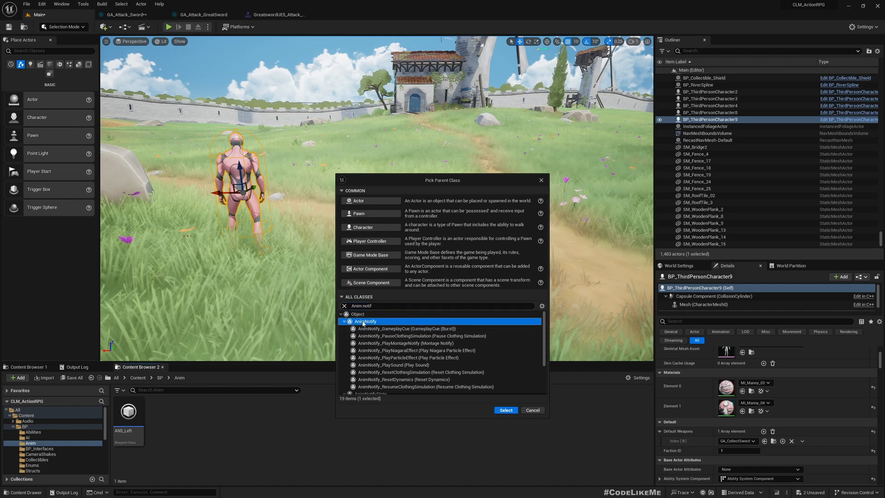
left_click(505, 410)
type("AN_TriggerEvent")
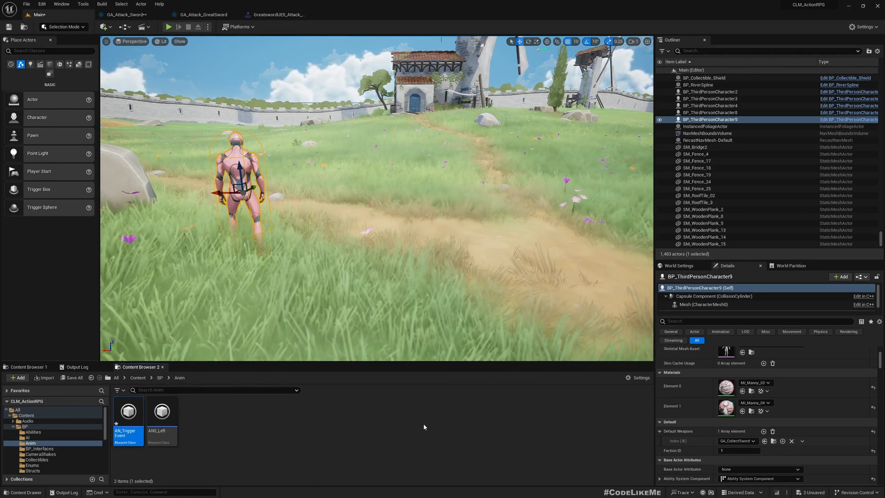
Step: Override Received Notify in AN_TriggerEvent and add a Get Owner node from Mesh Comp
double_click(129, 411)
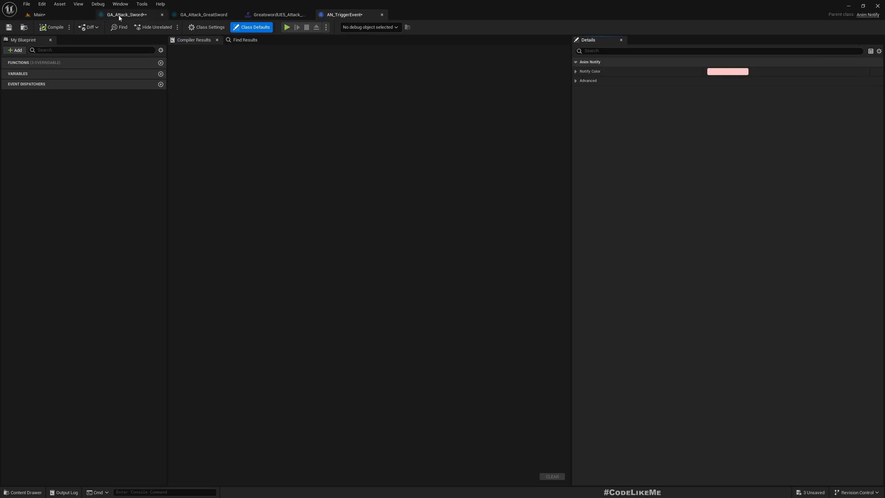
left_click(160, 62)
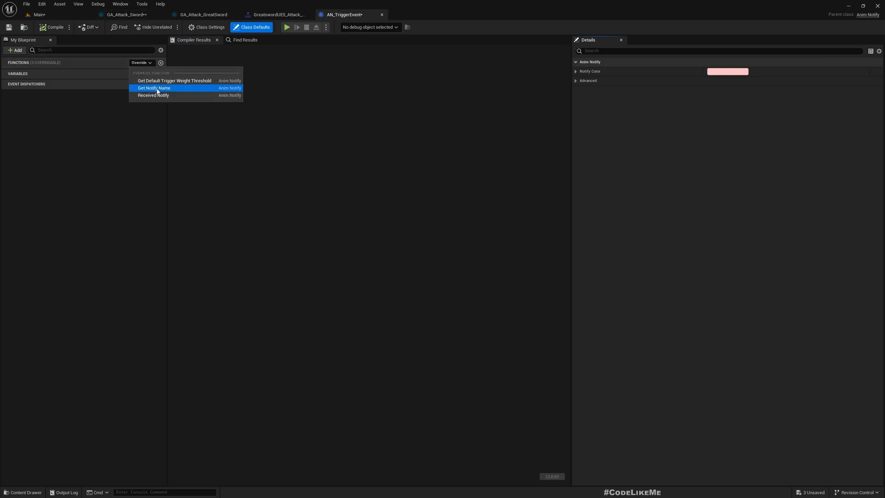
left_click(153, 95)
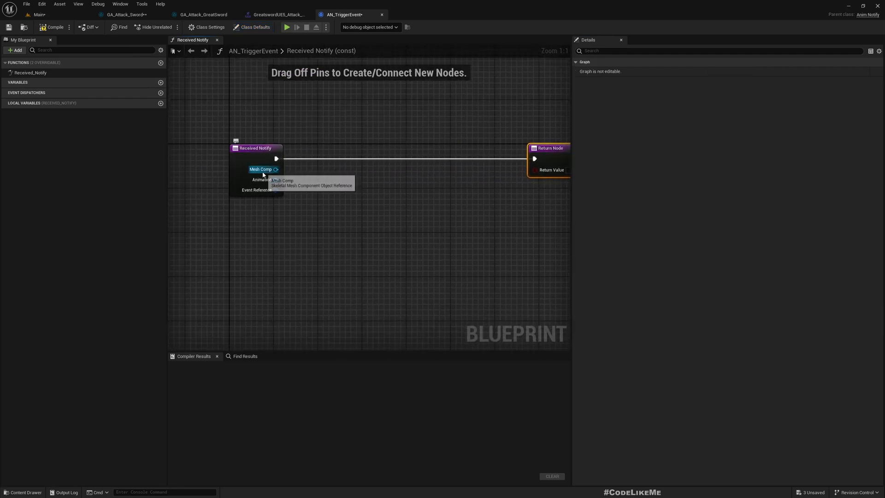
left_click_drag(276, 169, 343, 223)
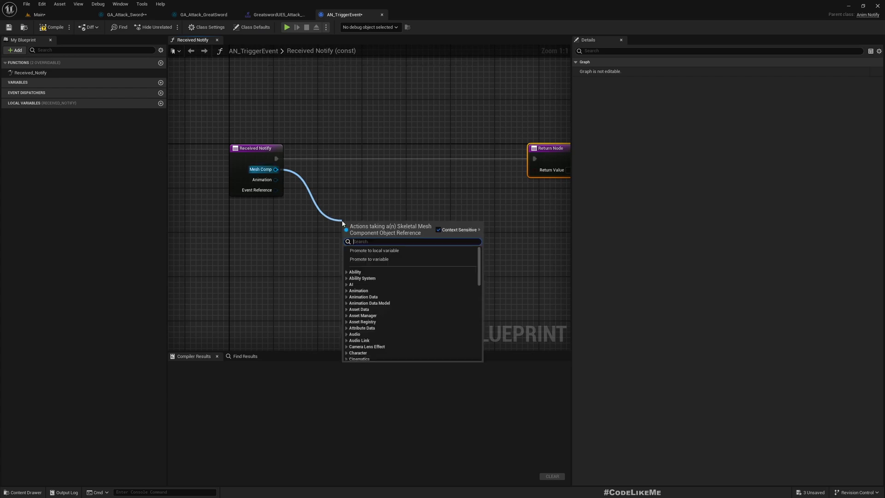
type("get")
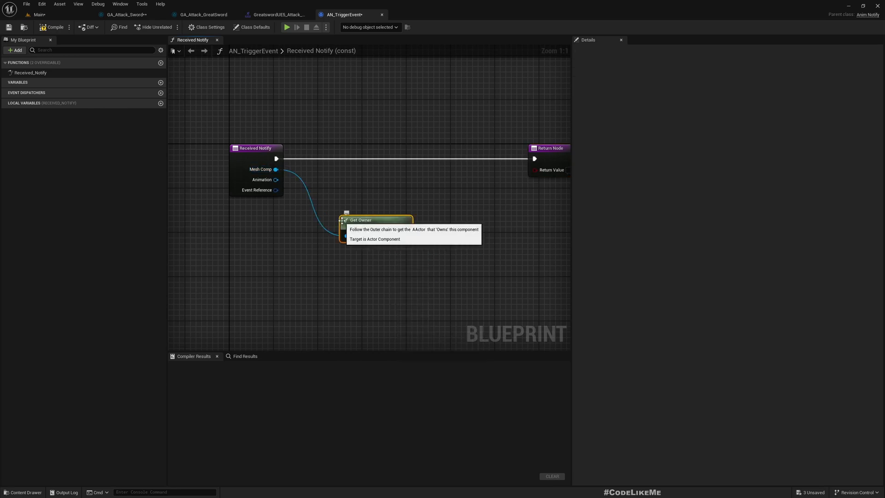
mouse_move(309, 462)
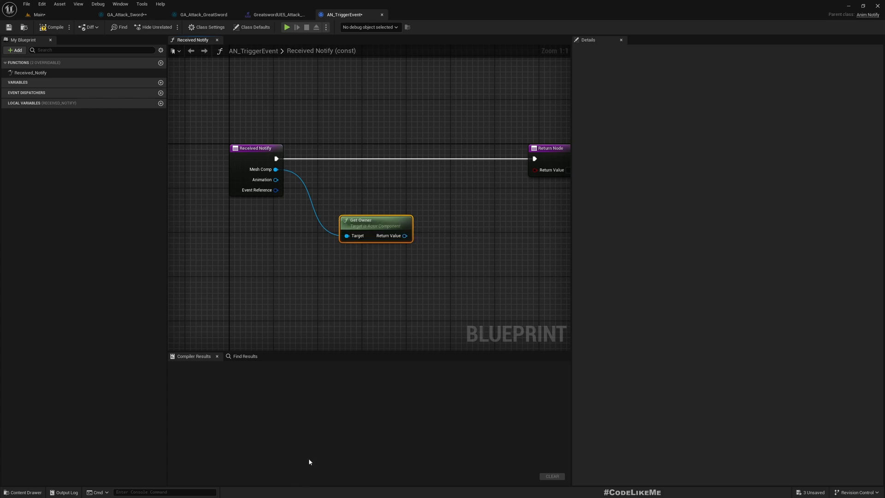
mouse_move(420, 296)
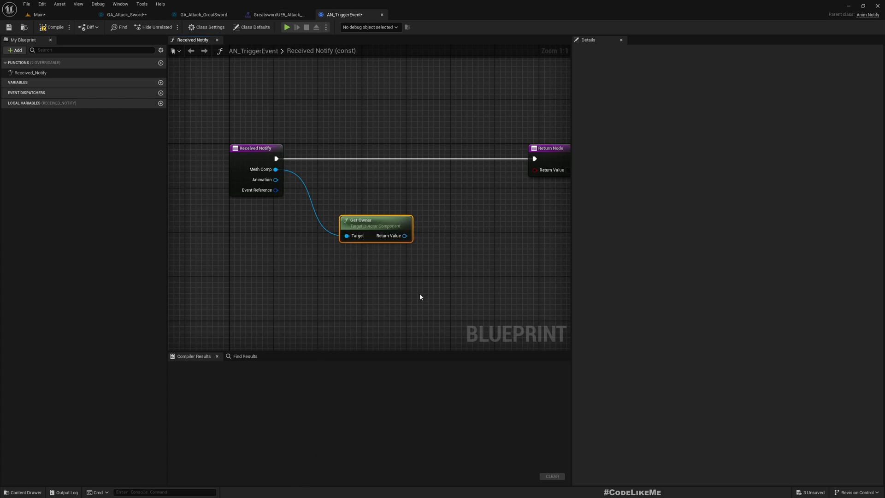
mouse_move(365, 219)
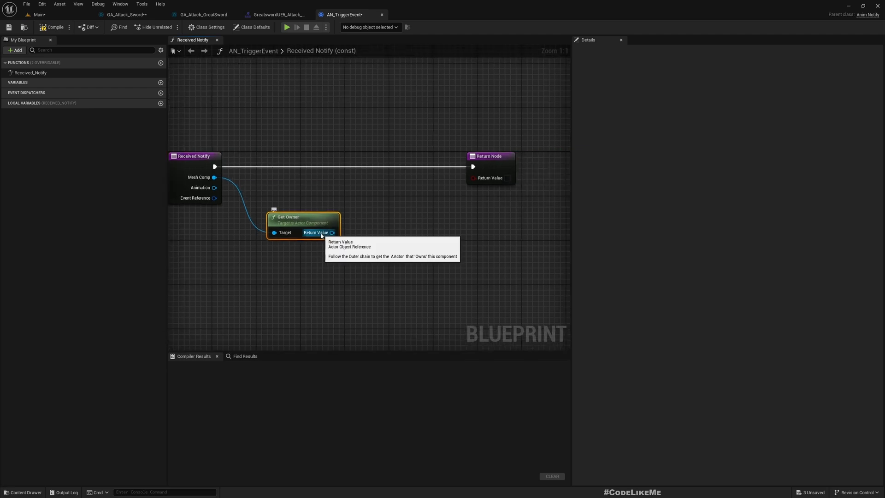
Step: Add Send Gameplay Event to Actor fed by Get Owner and wire it into Received Notify's flow
left_click_drag(332, 233, 374, 242)
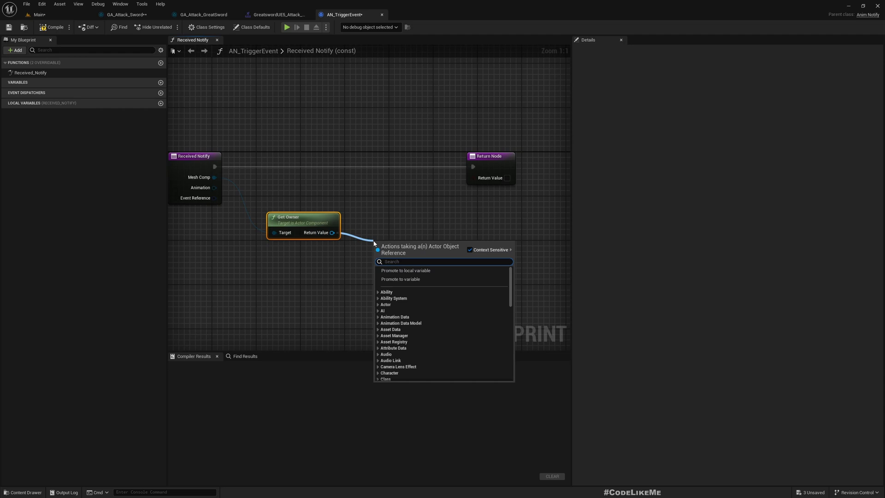
type("send")
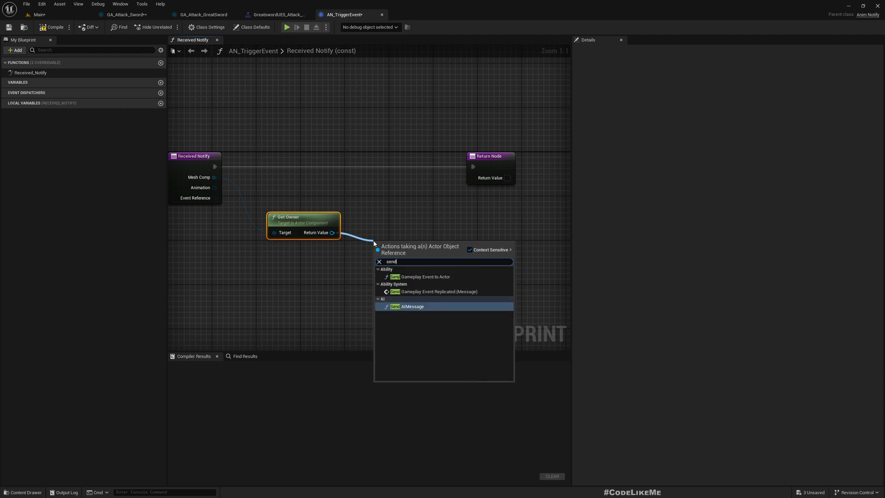
left_click(419, 277)
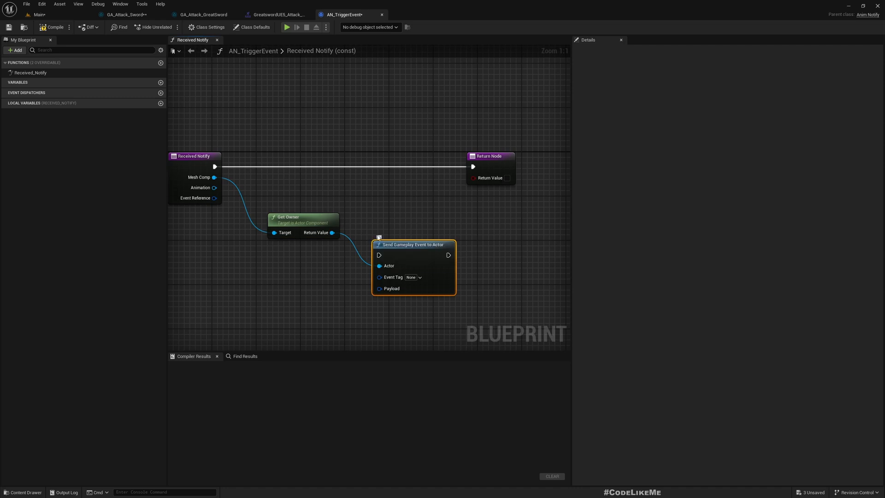
left_click_drag(412, 245, 419, 156)
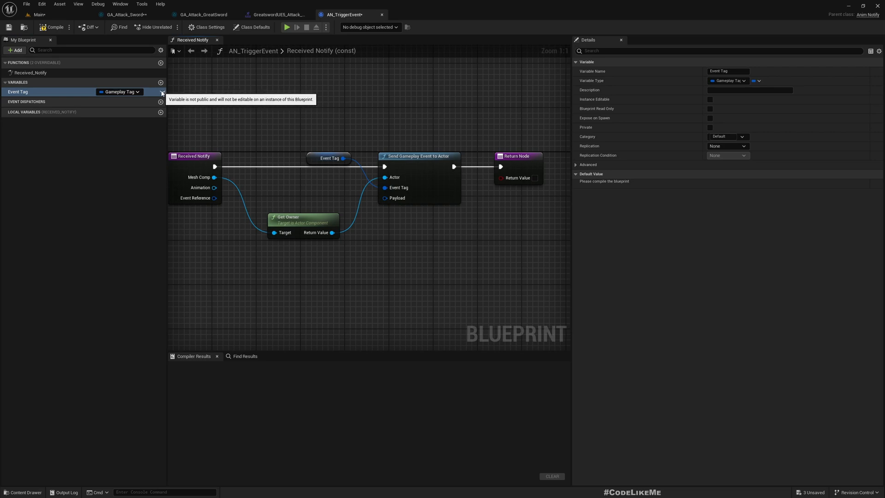
Step: Promote Event Tag to an instance-editable variable, tidy the node, compile and save
left_click(55, 26)
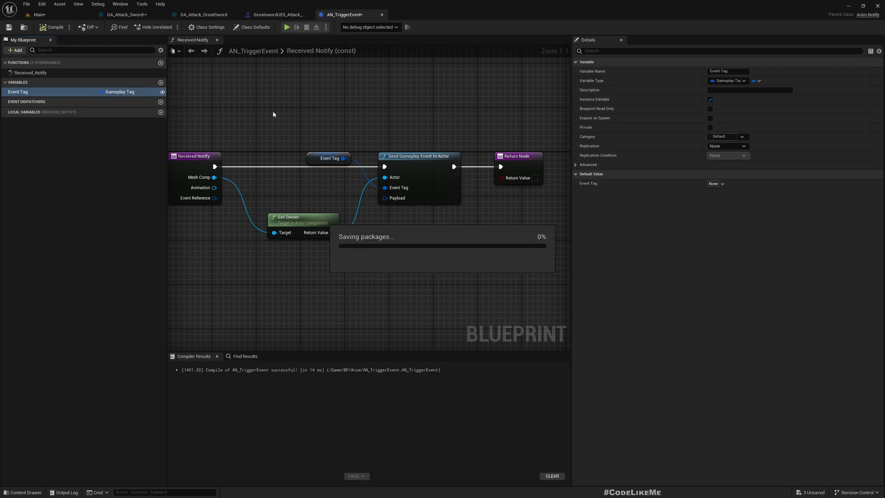
left_click_drag(329, 158, 333, 263)
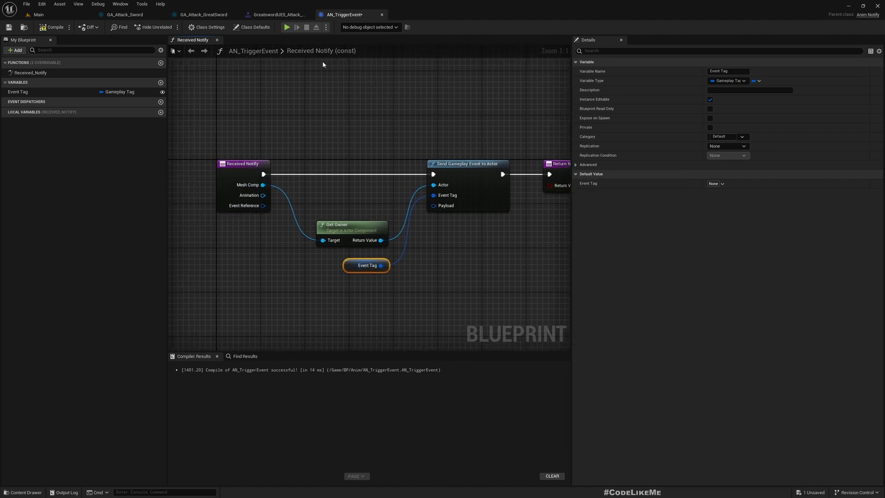
mouse_move(341, 106)
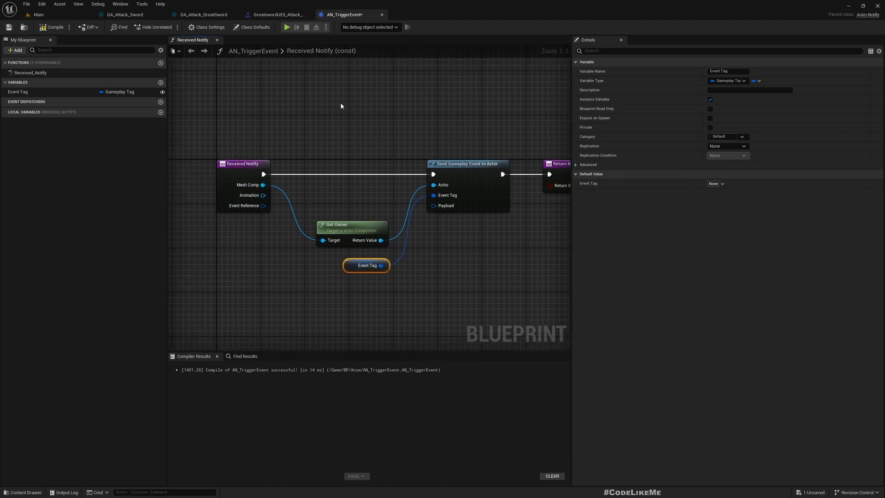
left_click(278, 14)
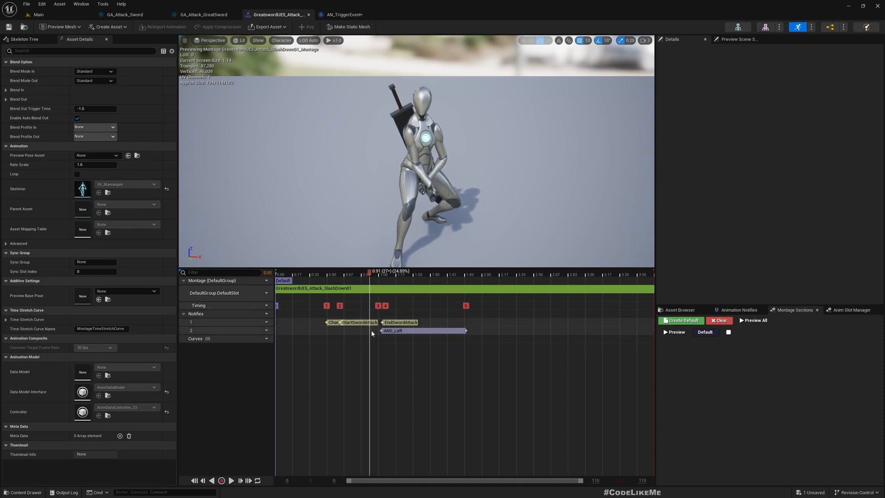
Step: Add an AN_TriggerEvent notify to the SlashDown01 montage tagged Notifier.AttackLanded
right_click(371, 330)
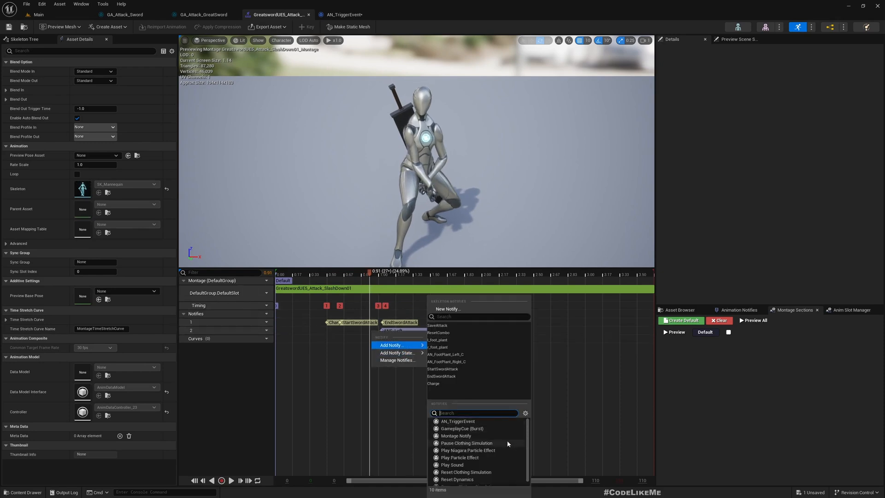
left_click(457, 421)
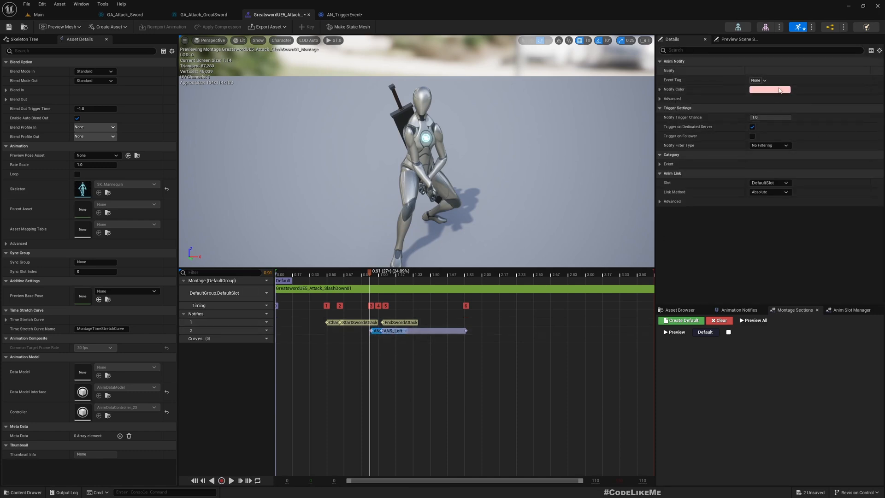
left_click(760, 79)
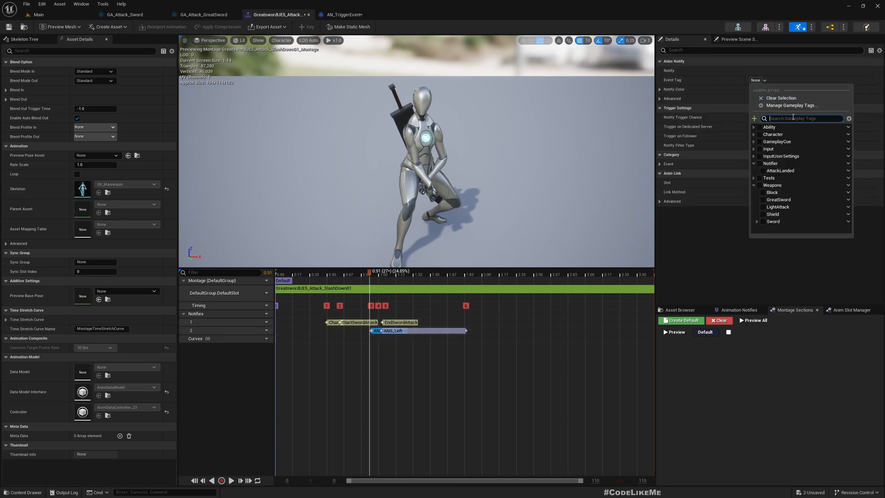
mouse_move(777, 141)
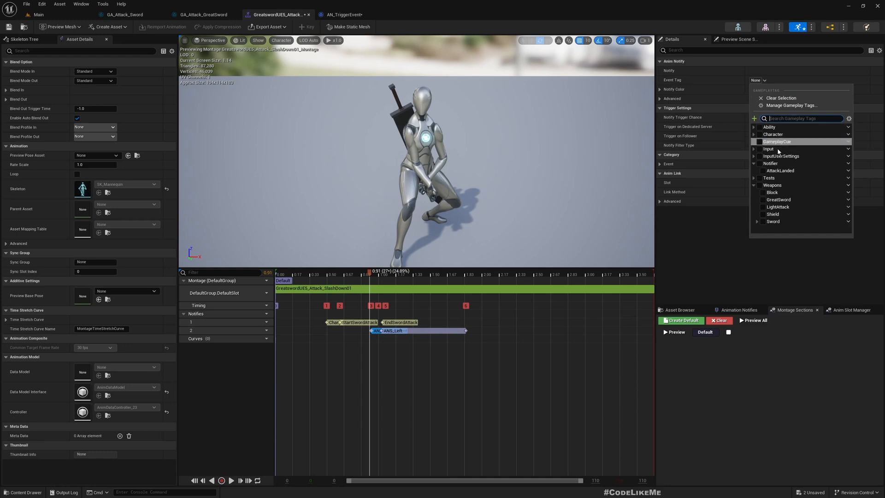
left_click(781, 171)
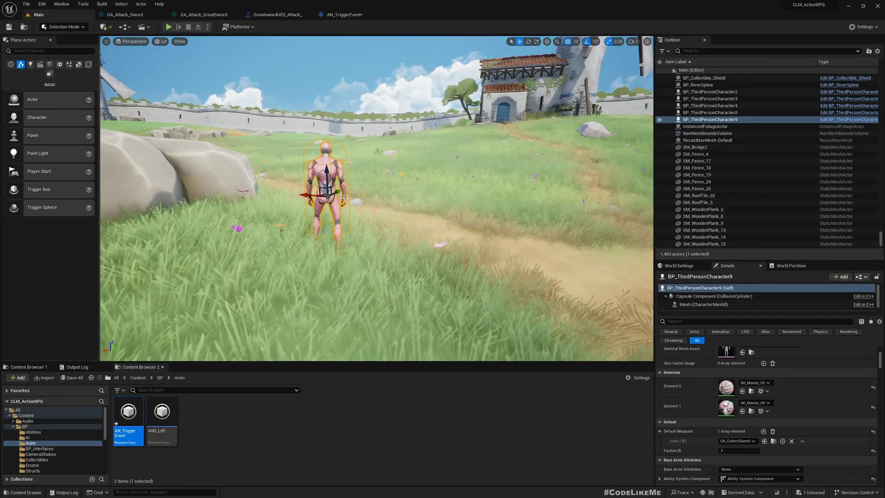
mouse_move(341, 14)
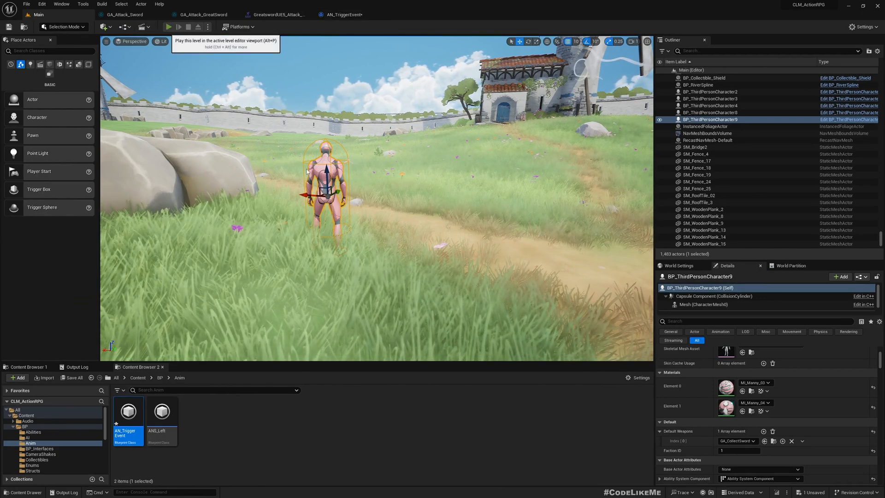
Step: Play-test the greatsword attacks in the level, stop, and return to GA_Attack_Sword's graph
left_click(168, 27)
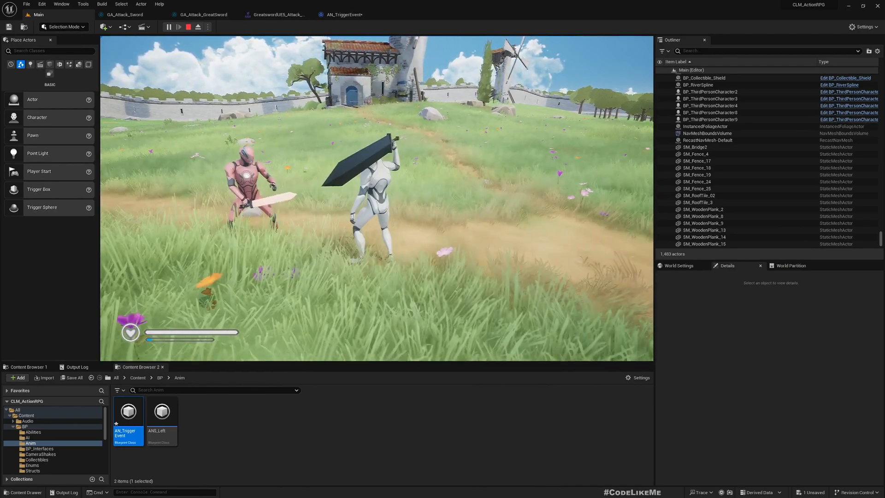
left_click(188, 26)
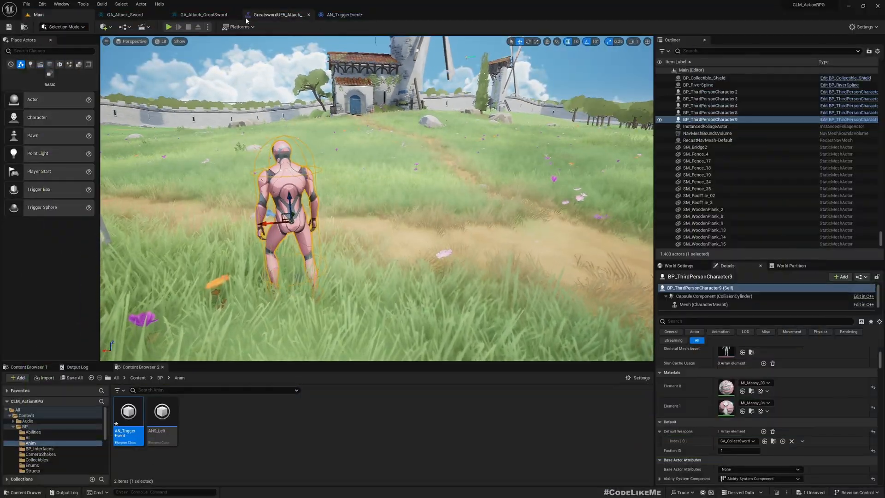
left_click(122, 14)
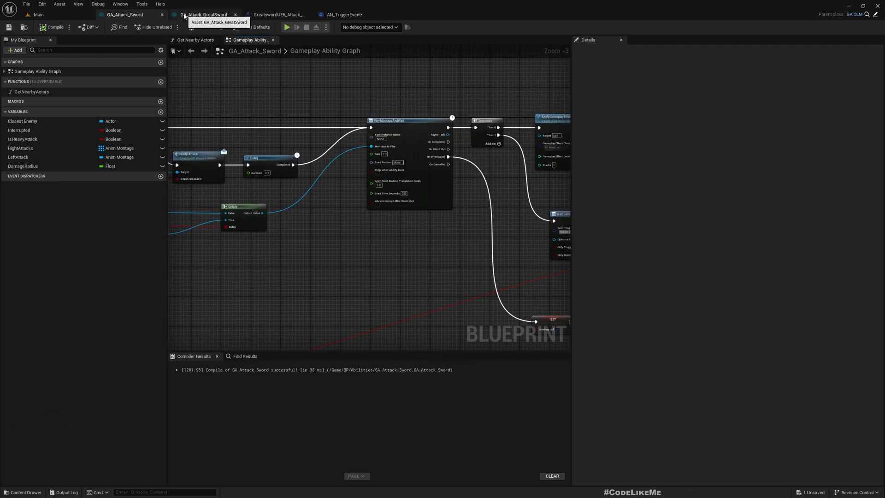
Step: Scrub the SlashDiagonal02 montage to the blade-impact frame near 0.89 s
left_click(277, 13)
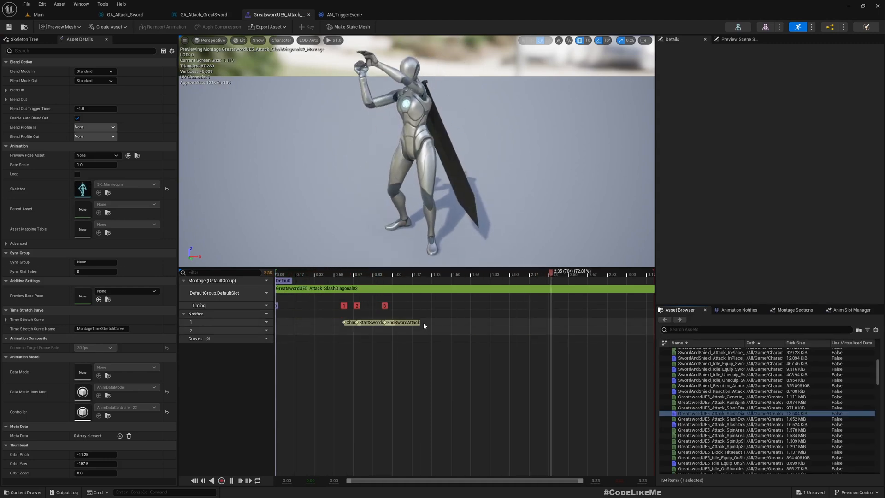
left_click(358, 274)
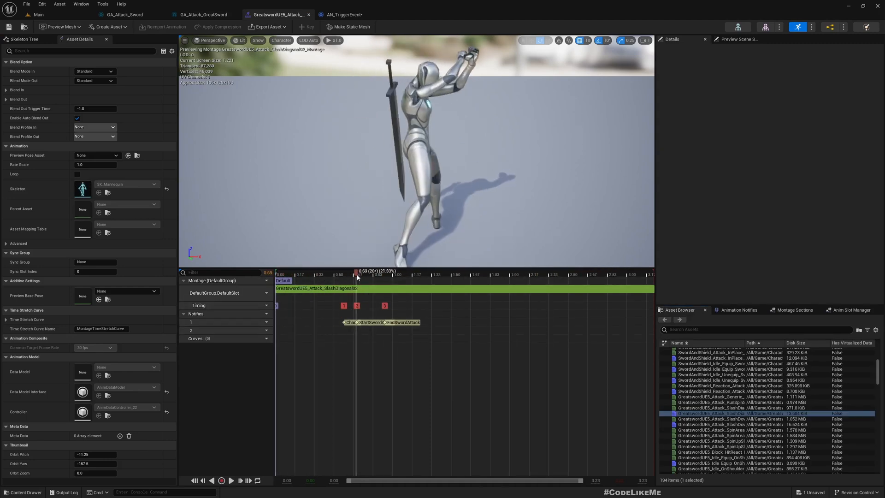
left_click_drag(356, 277, 377, 277)
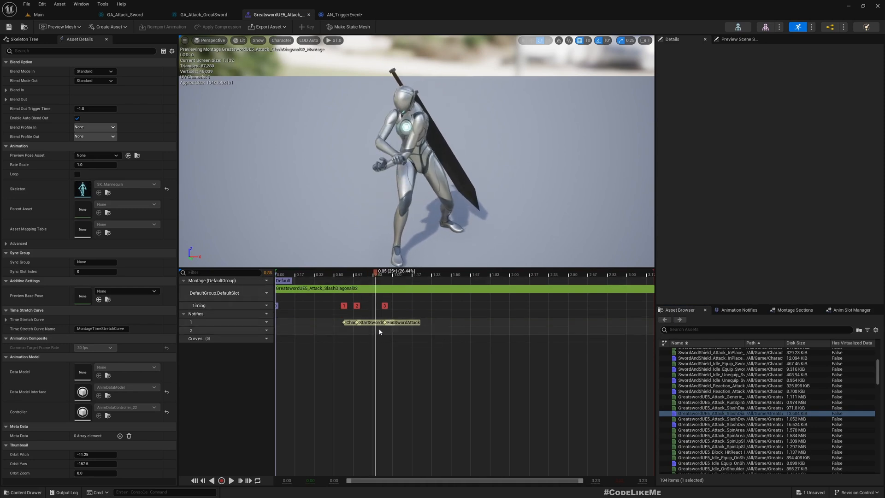
Step: Add an AN_TriggerEvent notify at that frame tagged Notifier.AttackLanded
right_click(379, 331)
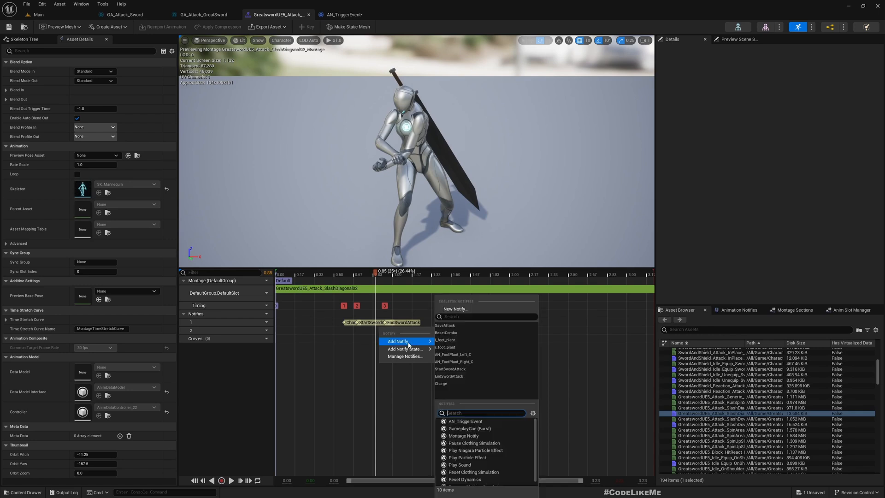
left_click(465, 421)
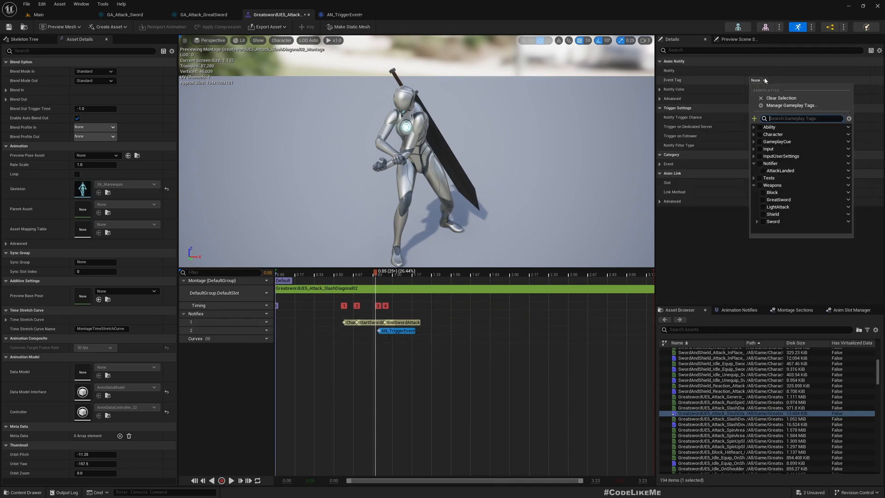
left_click(780, 170)
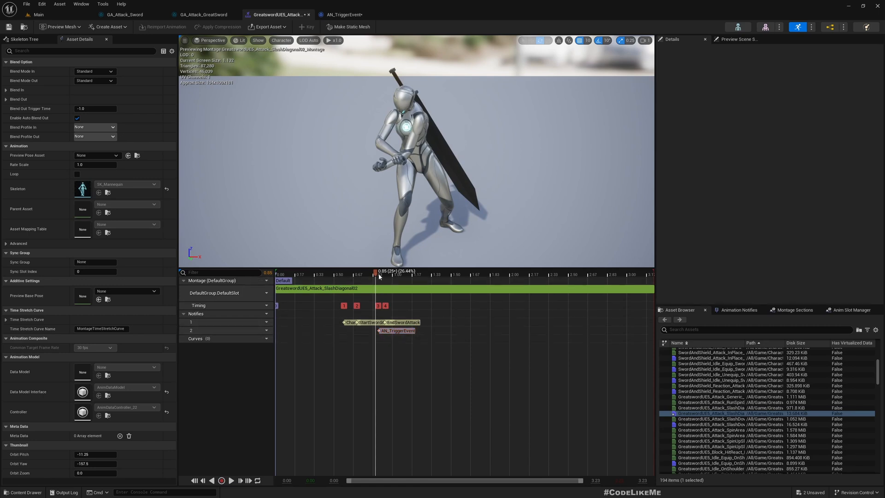
left_click(378, 271)
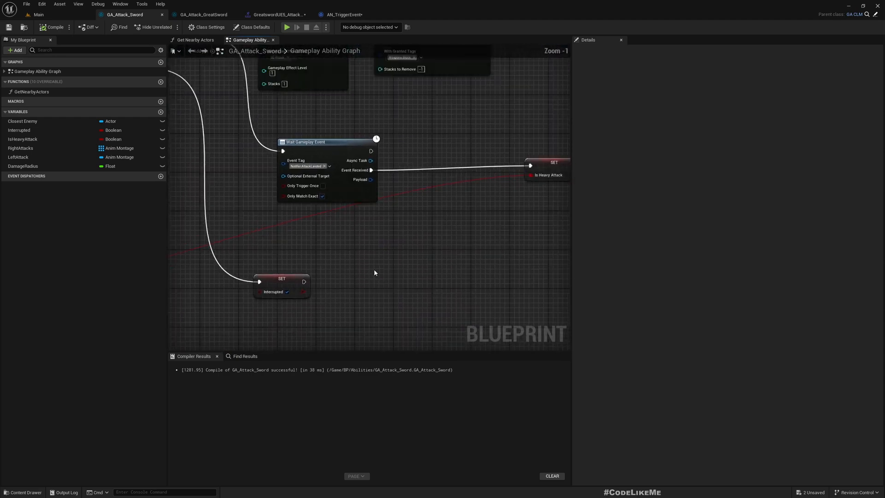
Step: Add End Ability after SET Interrupted and from On Blend Out, then compile GA_Attack_Sword
scroll("down", 3)
type("end abi")
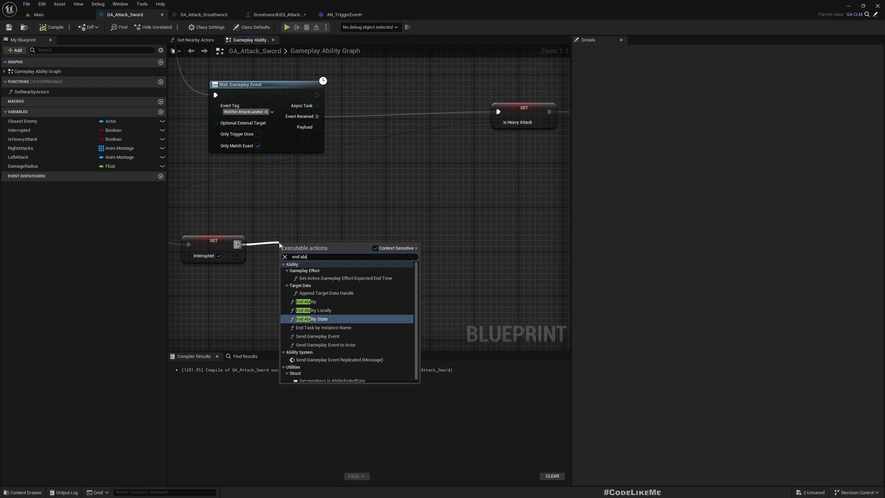
left_click(305, 301)
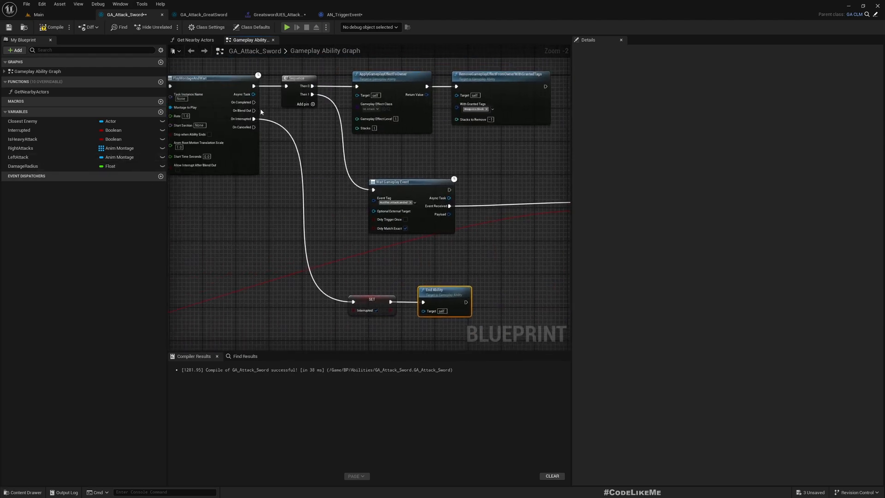
mouse_move(253, 107)
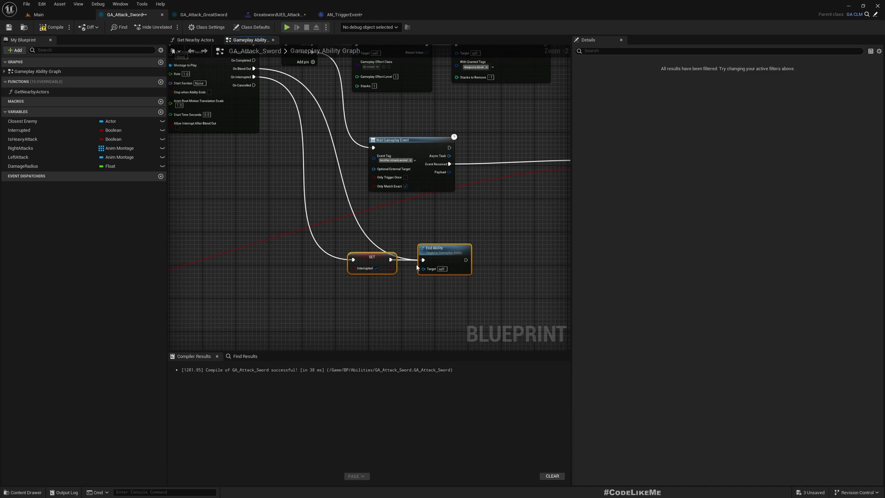
left_click(53, 27)
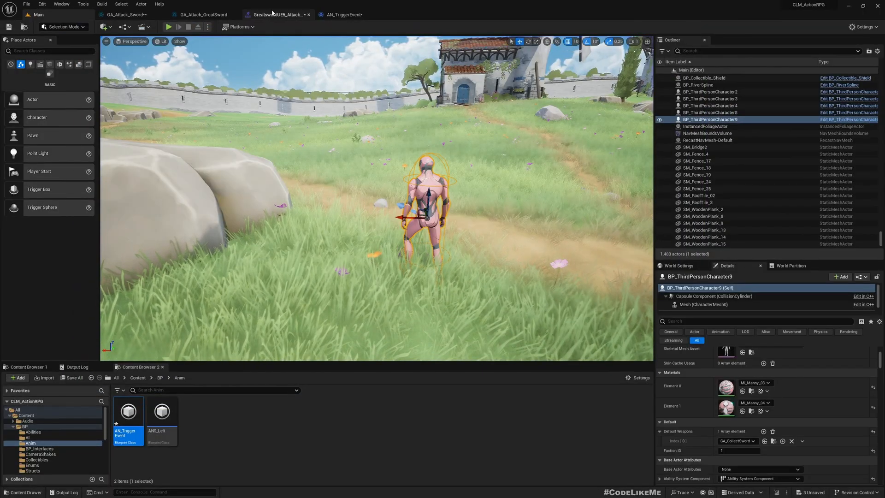
Step: Recheck the SlashDiagonal02 montage's trigger-event notify timing by scrubbing over the impact
left_click(275, 14)
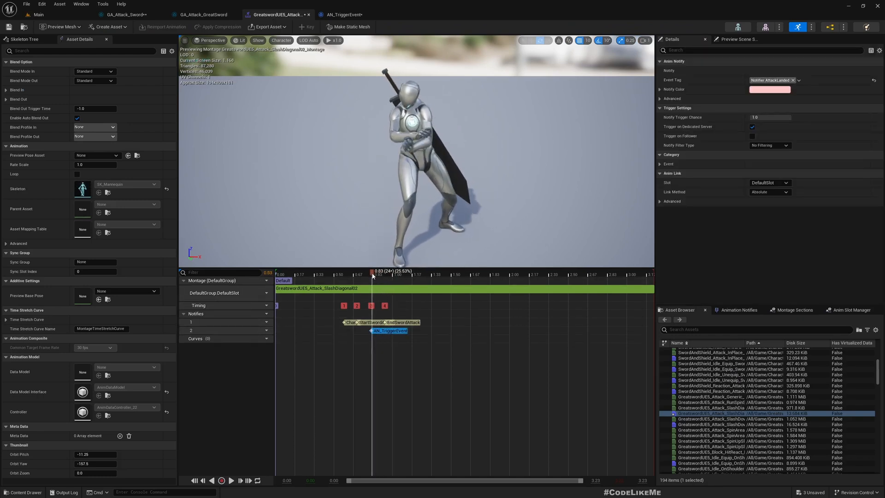
left_click_drag(371, 275, 361, 274)
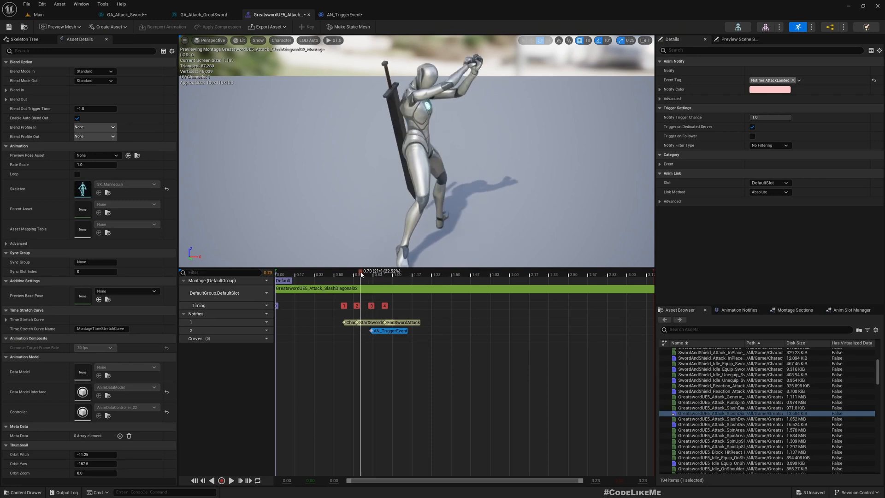
left_click_drag(361, 274, 370, 275)
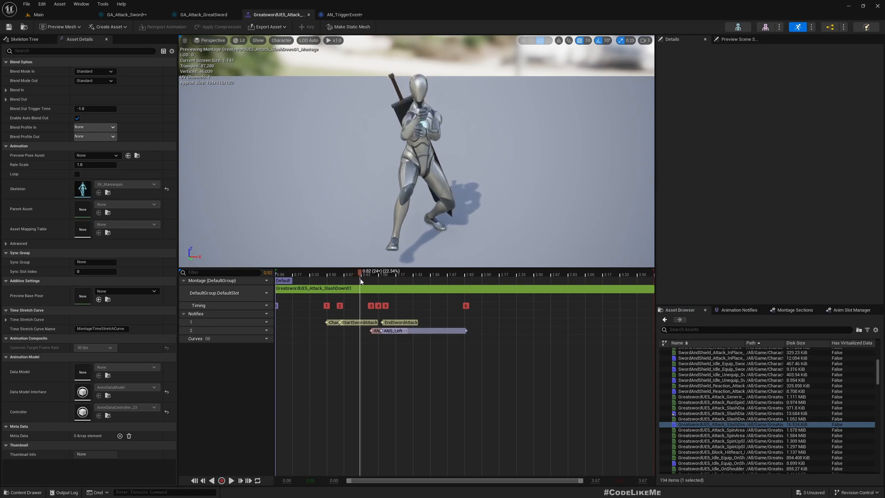
left_click(372, 330)
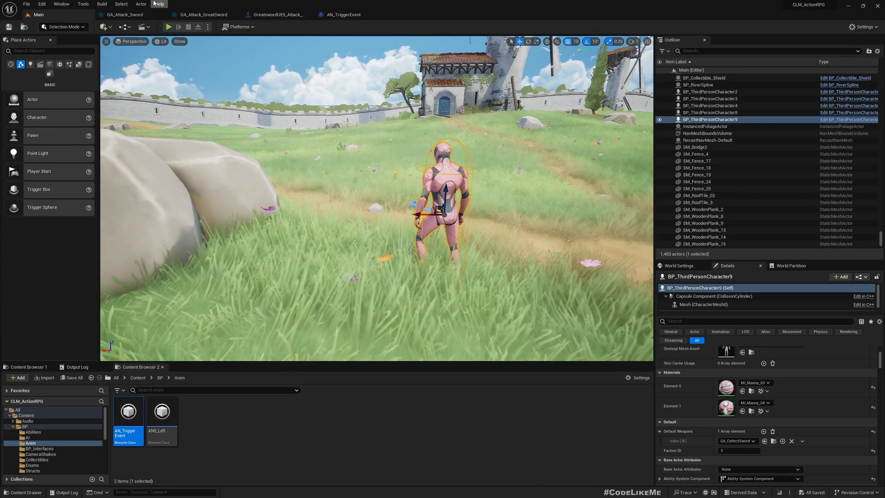
Step: Review GA_Attack_GreatSword's attack montages against GA_Attack_Sword, then open the sword-and-shield slash montage
left_click(202, 14)
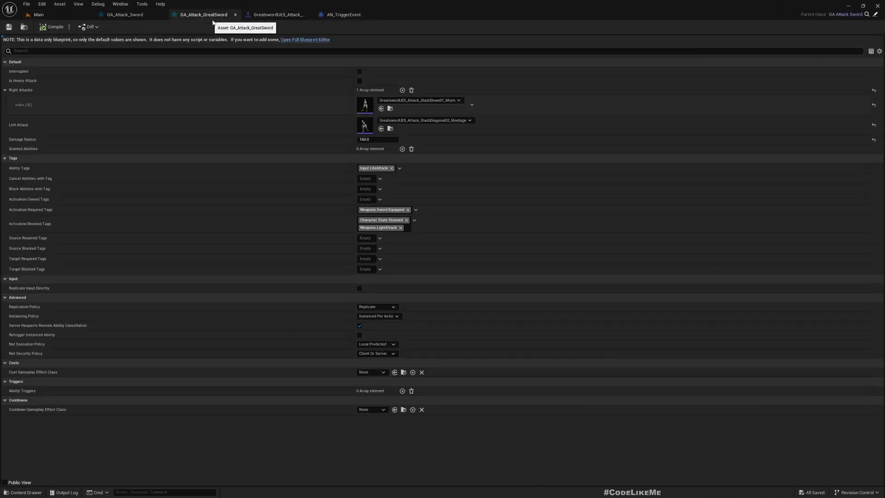
left_click(124, 13)
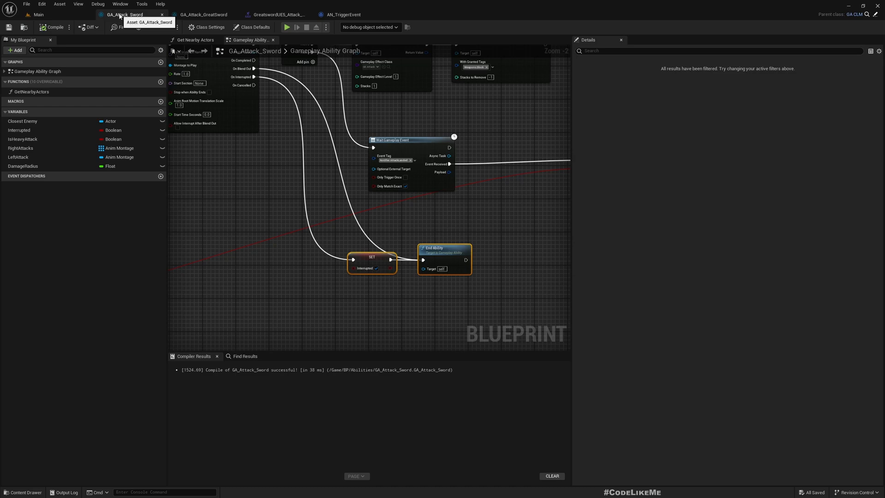
left_click(204, 14)
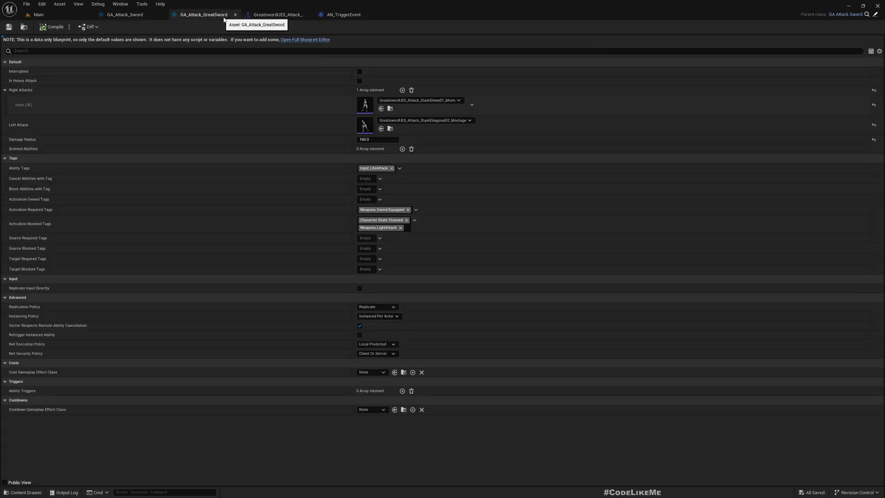
mouse_move(369, 98)
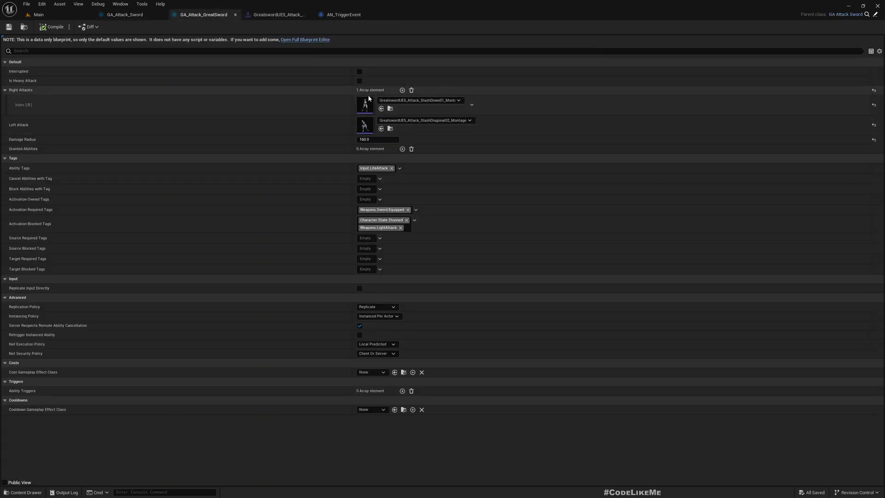
left_click(125, 13)
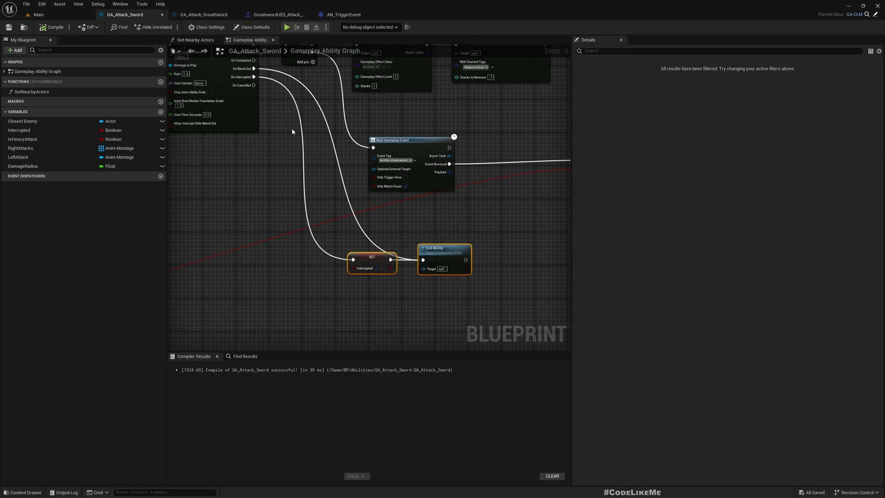
left_click(20, 147)
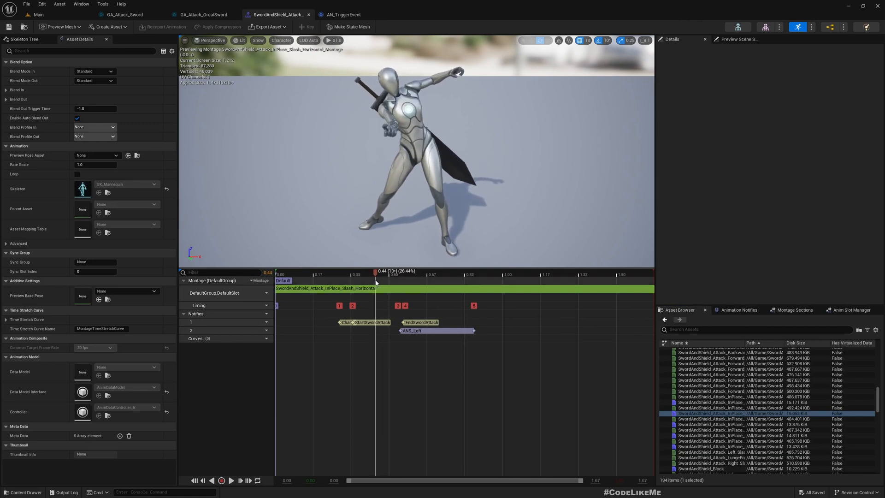
Step: Add an AN_TriggerEvent notify at about 0.44 s on the sword-and-shield horizontal slash montage and open its Event Tag
right_click(369, 333)
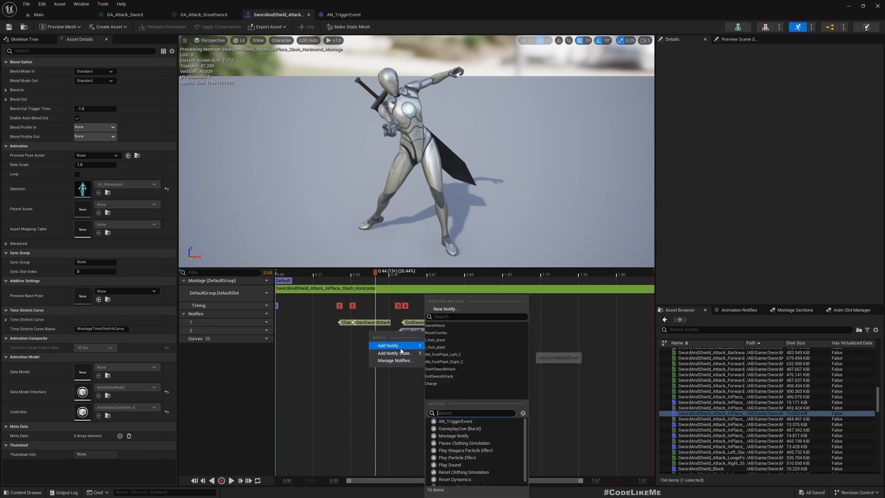
mouse_move(462, 401)
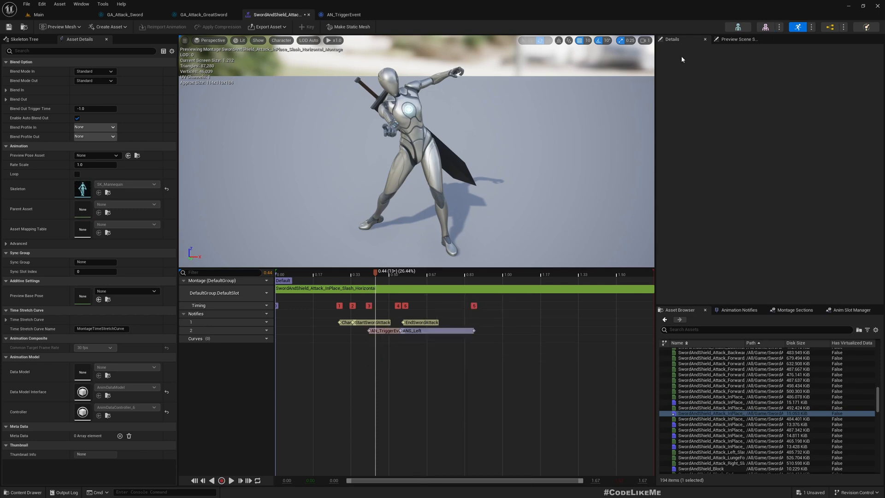
left_click(381, 330)
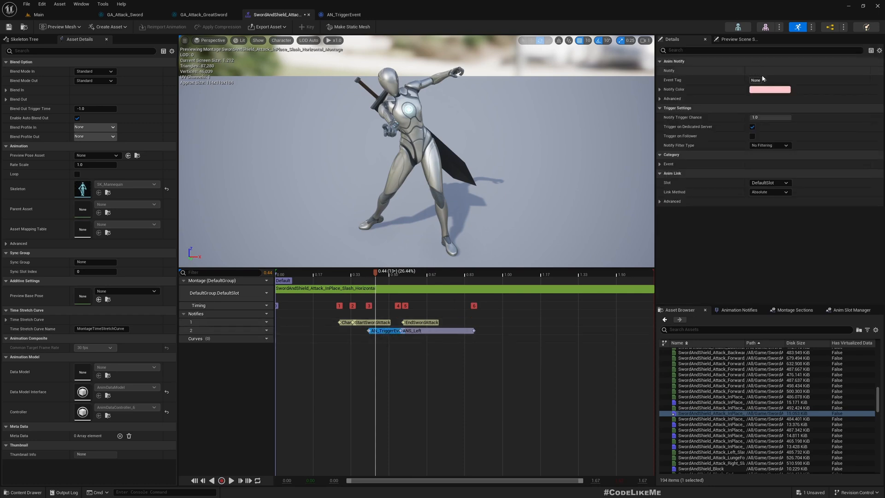
left_click(758, 79)
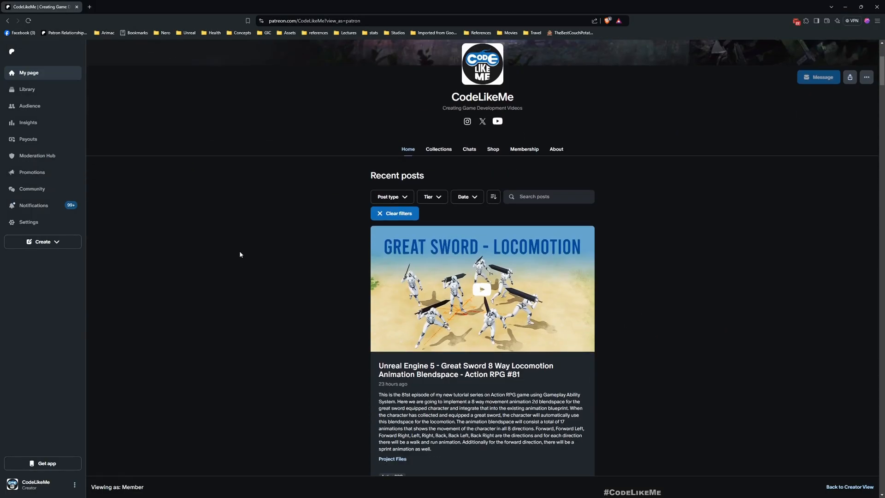
Step: Scroll the CodeLikeMe Patreon feed down to older posts like Tornado VFX and Niagara Butterflies
scroll("down", 3)
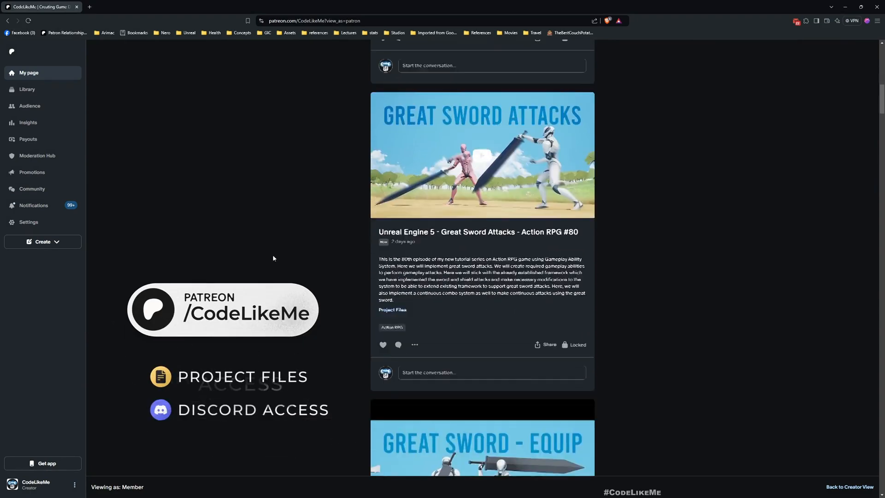
scroll("down", 3)
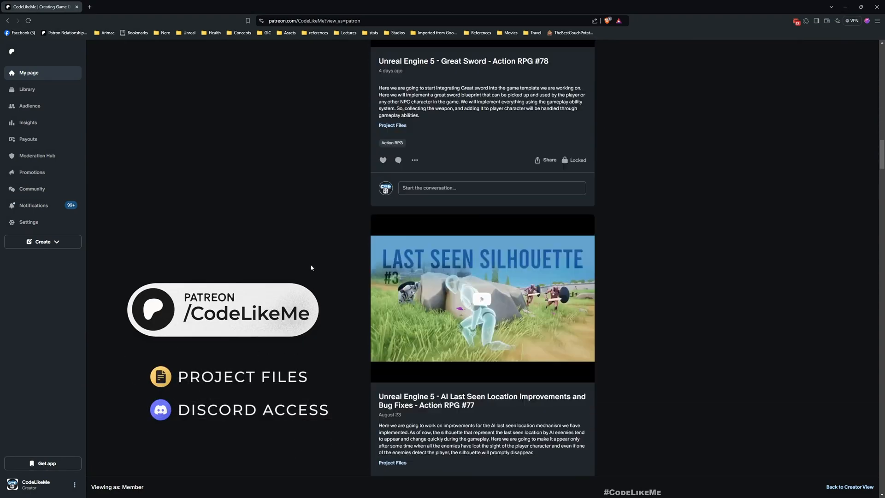
scroll("down", 3)
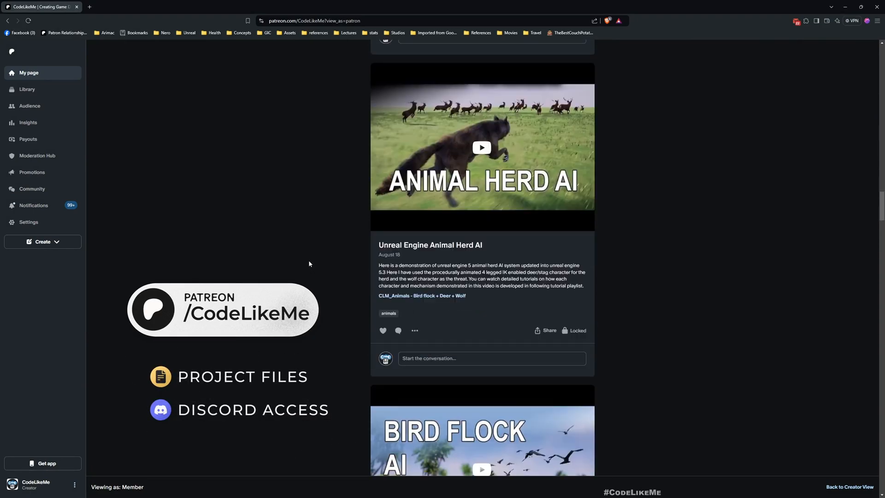
scroll("down", 3)
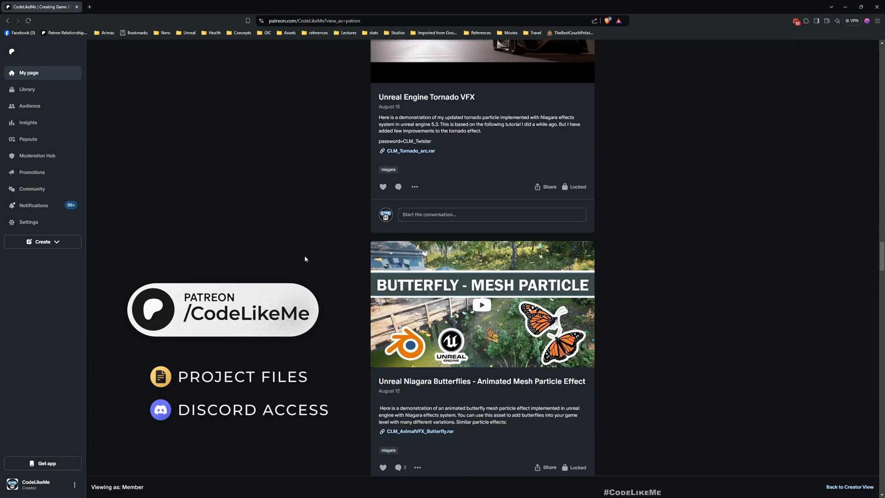